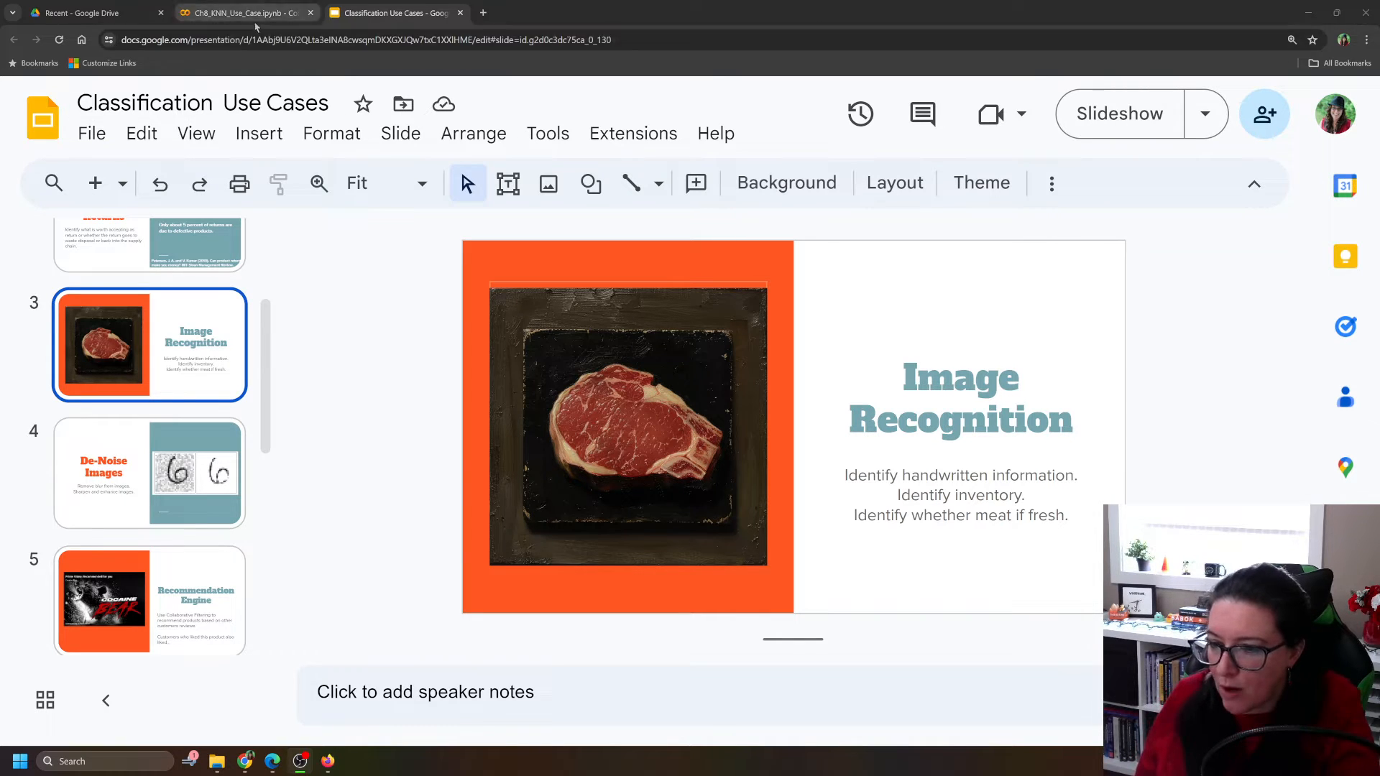
# Switch to the handbook website in Firefox showing the Chapter 8 KNN Use Case link
pyautogui.click(238, 13)
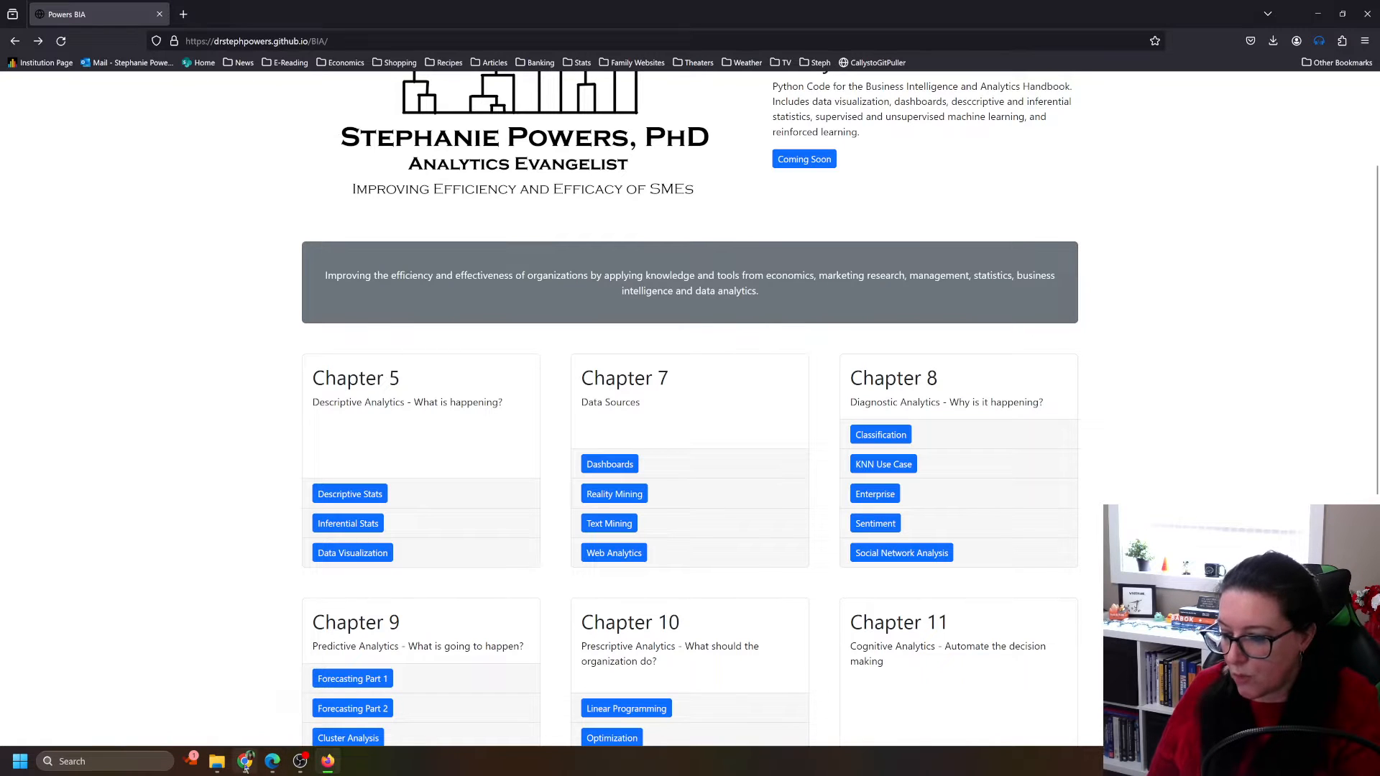
# Return to the KNN notebook and start the fetch_openml MNIST 784 cell
pyautogui.click(883, 465)
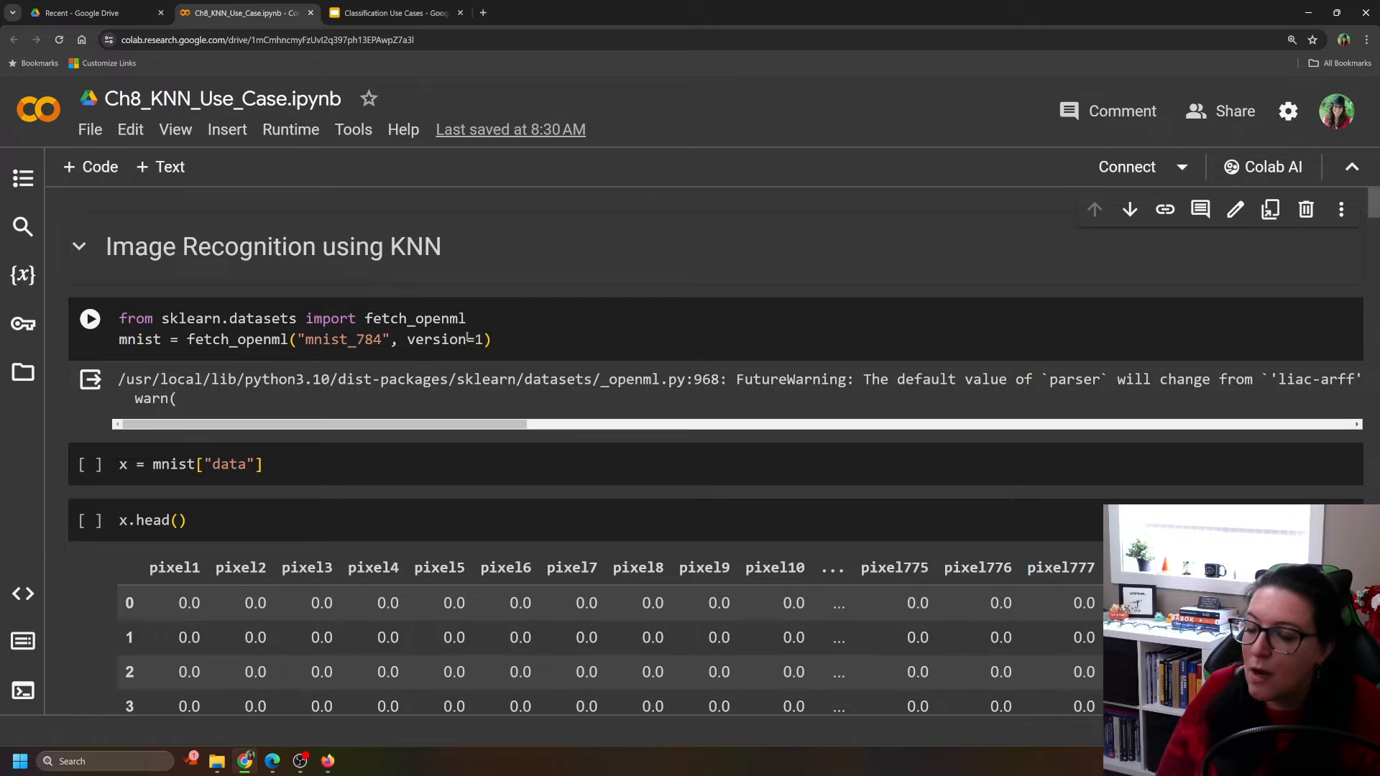
pyautogui.click(89, 319)
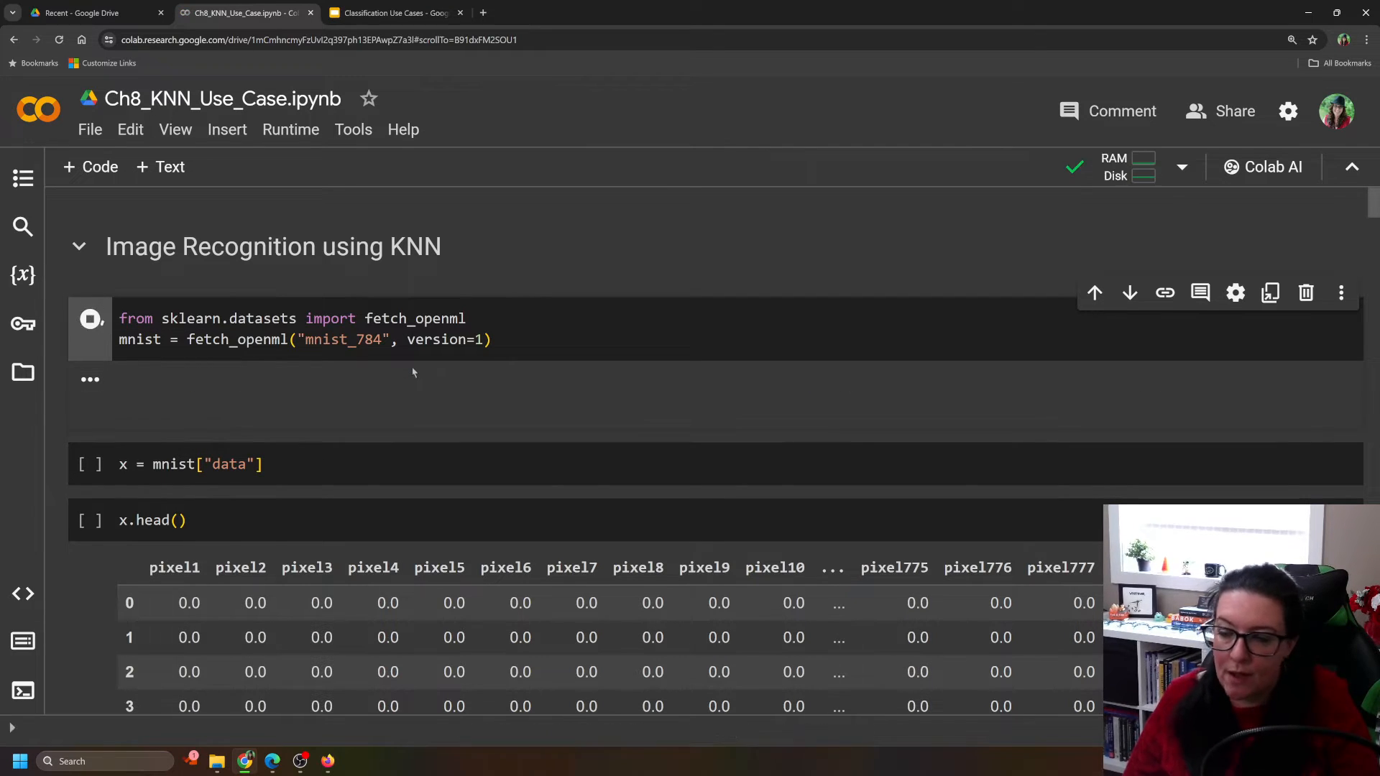
# Let the MNIST 784 fetch cell finish, completing in about 1m 12s
pyautogui.click(89, 319)
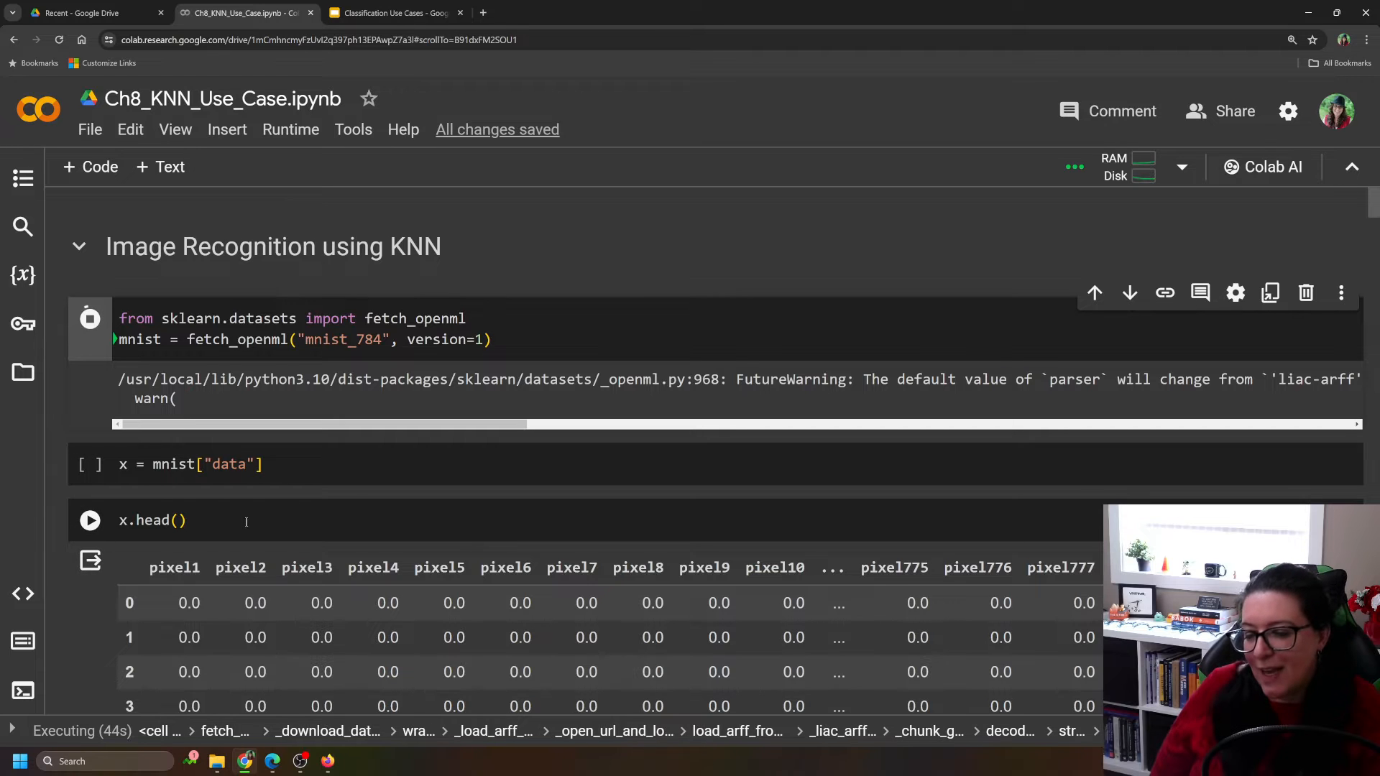
pyautogui.scroll(-3)
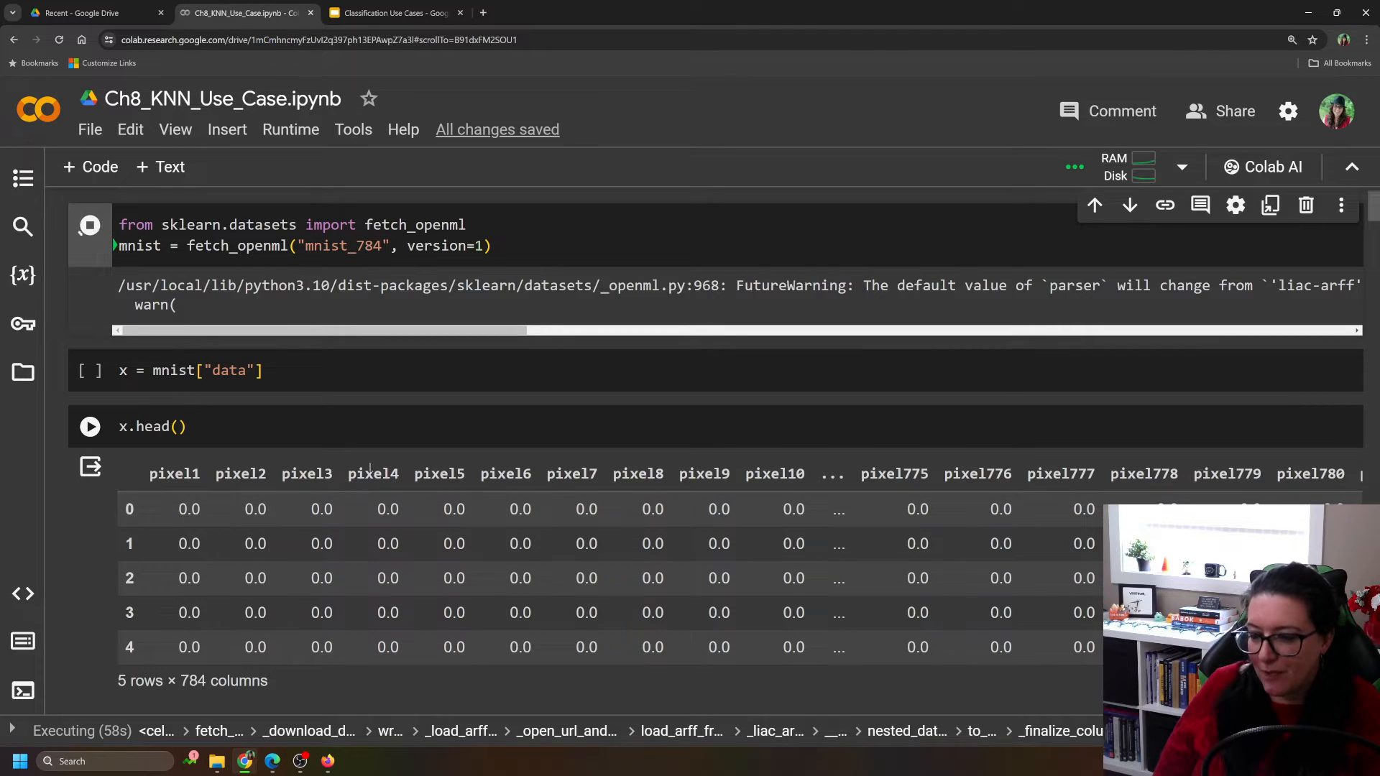
pyautogui.scroll(-3)
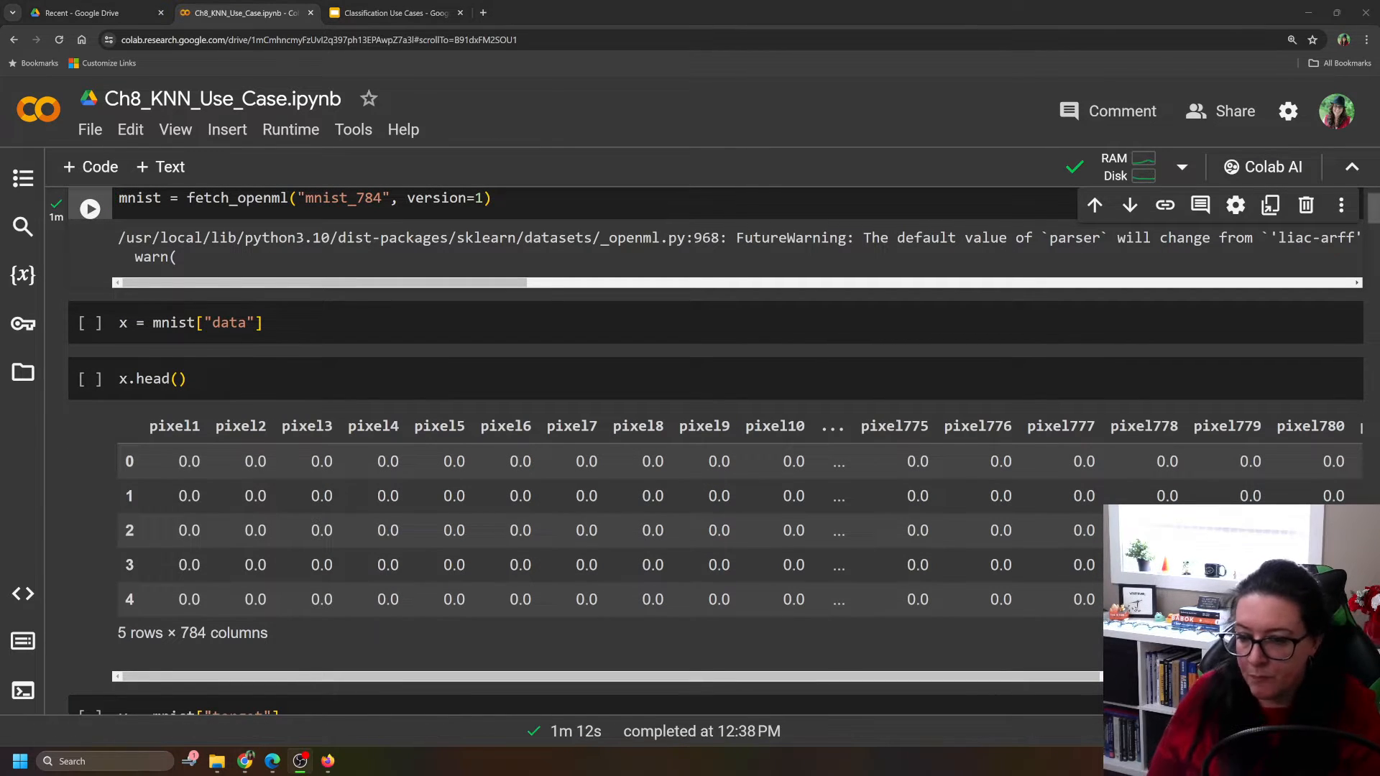
# Store mnist["data"] as x and preview its first five rows of 784 pixel columns
pyautogui.click(90, 324)
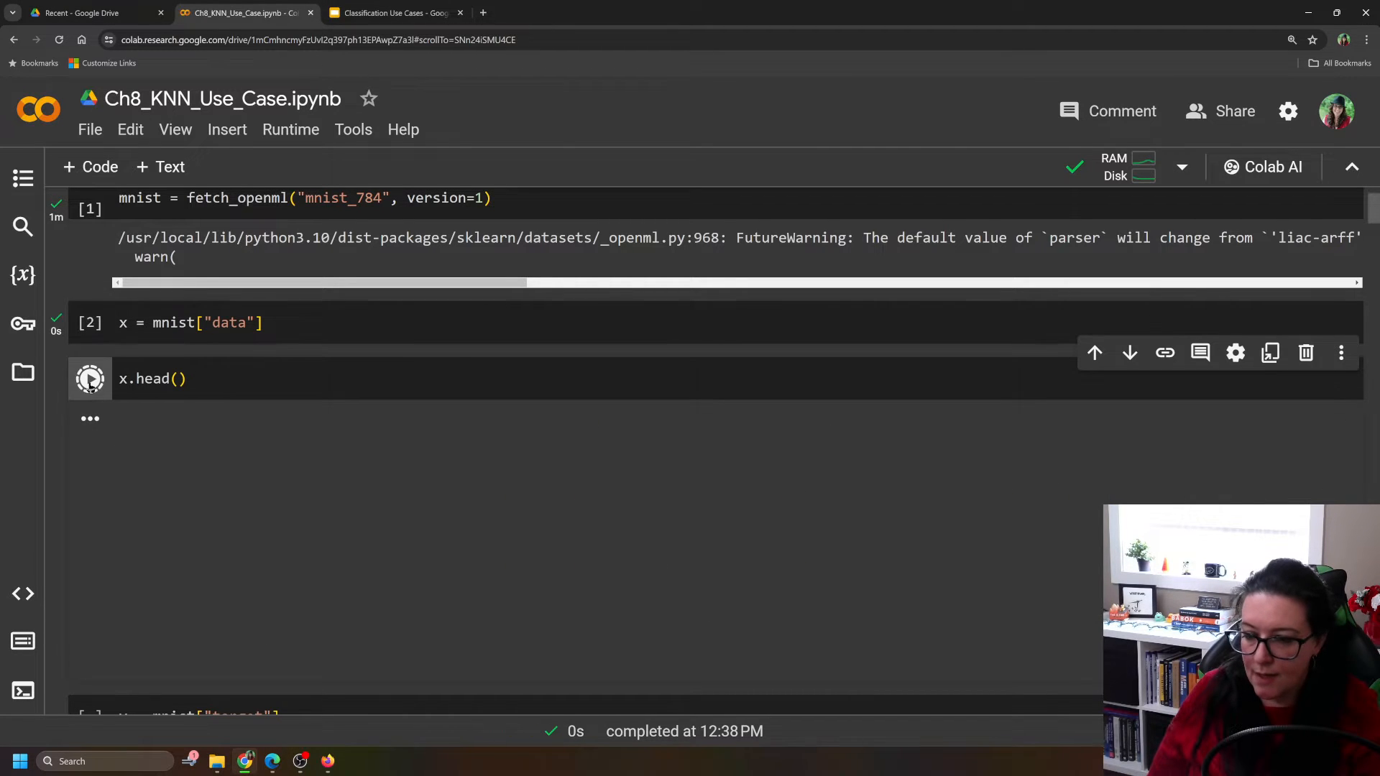
pyautogui.click(89, 378)
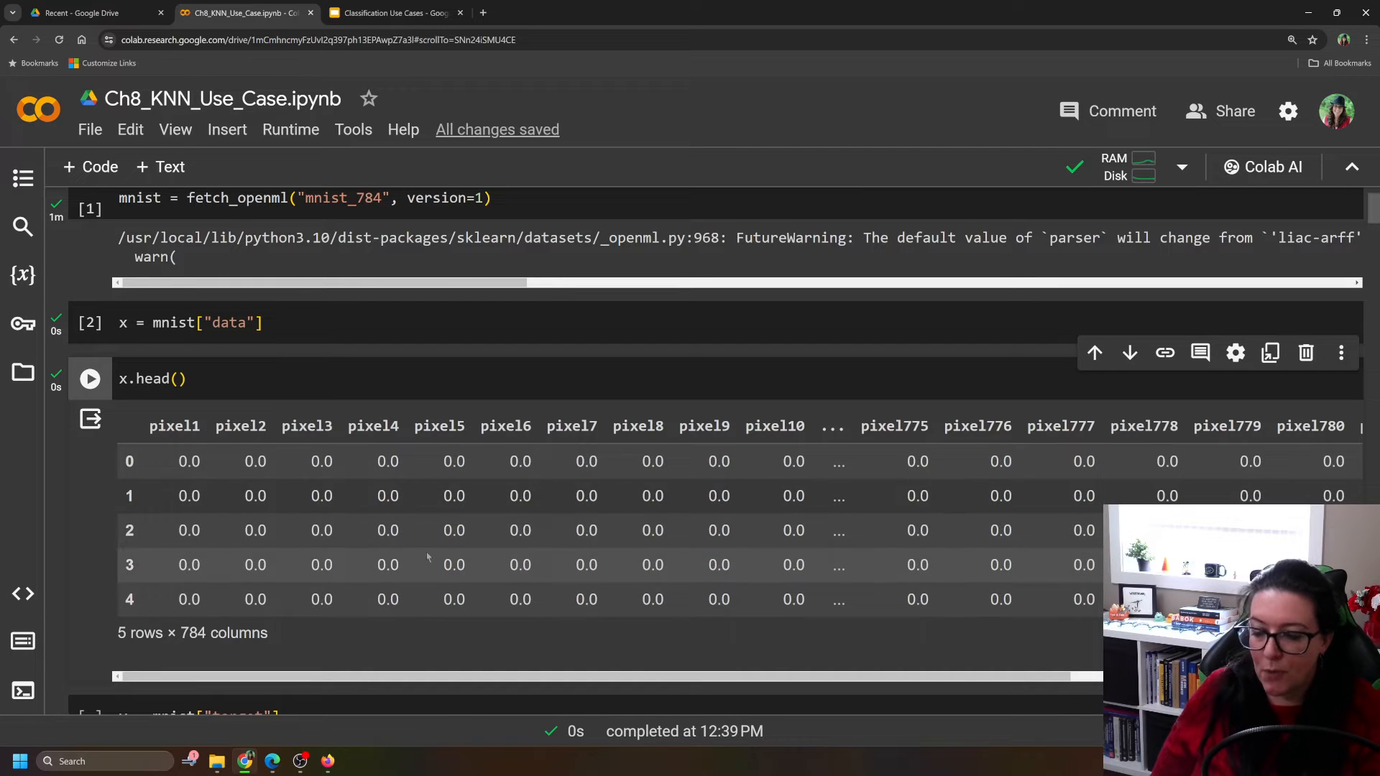
pyautogui.scroll(-3)
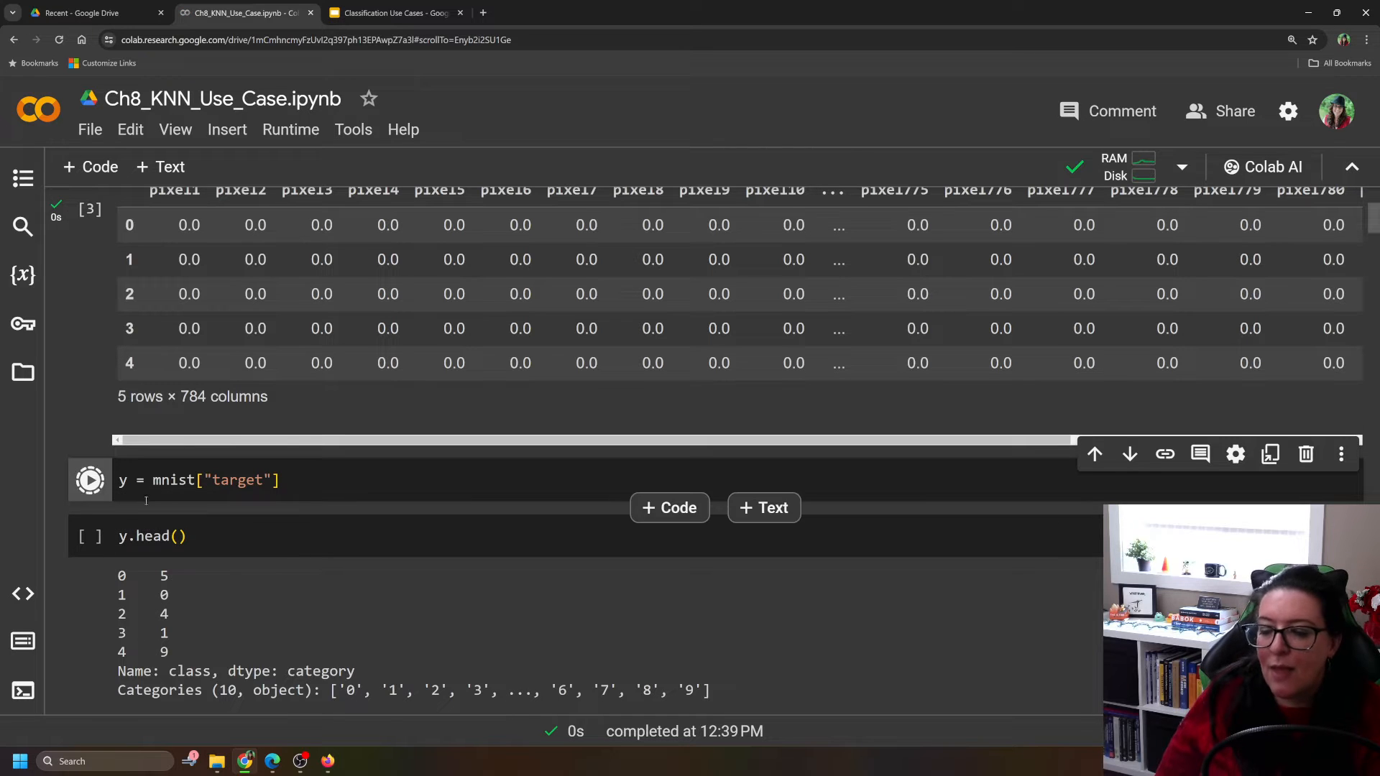
# Store mnist["target"] as y and request y.head() while the runtime reconnects
pyautogui.click(89, 537)
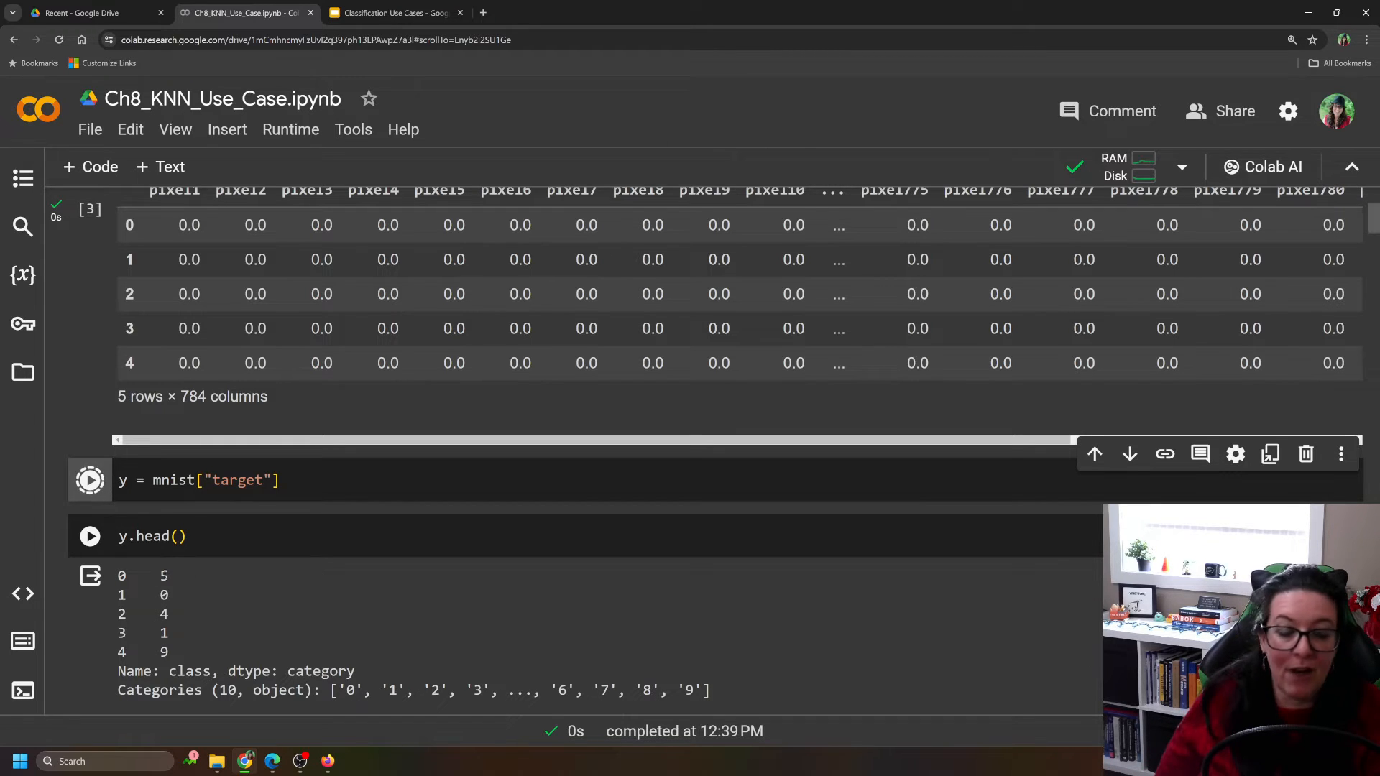
pyautogui.click(89, 480)
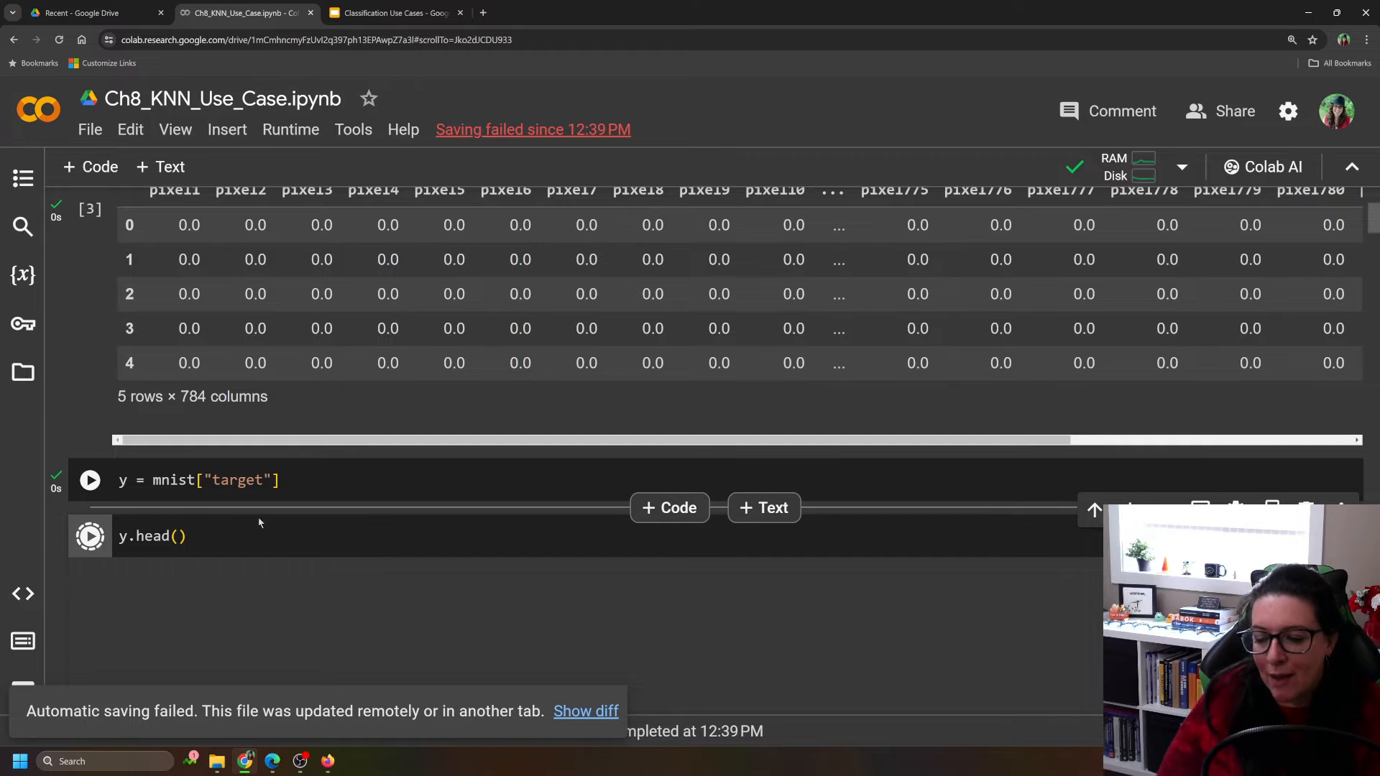
pyautogui.click(90, 481)
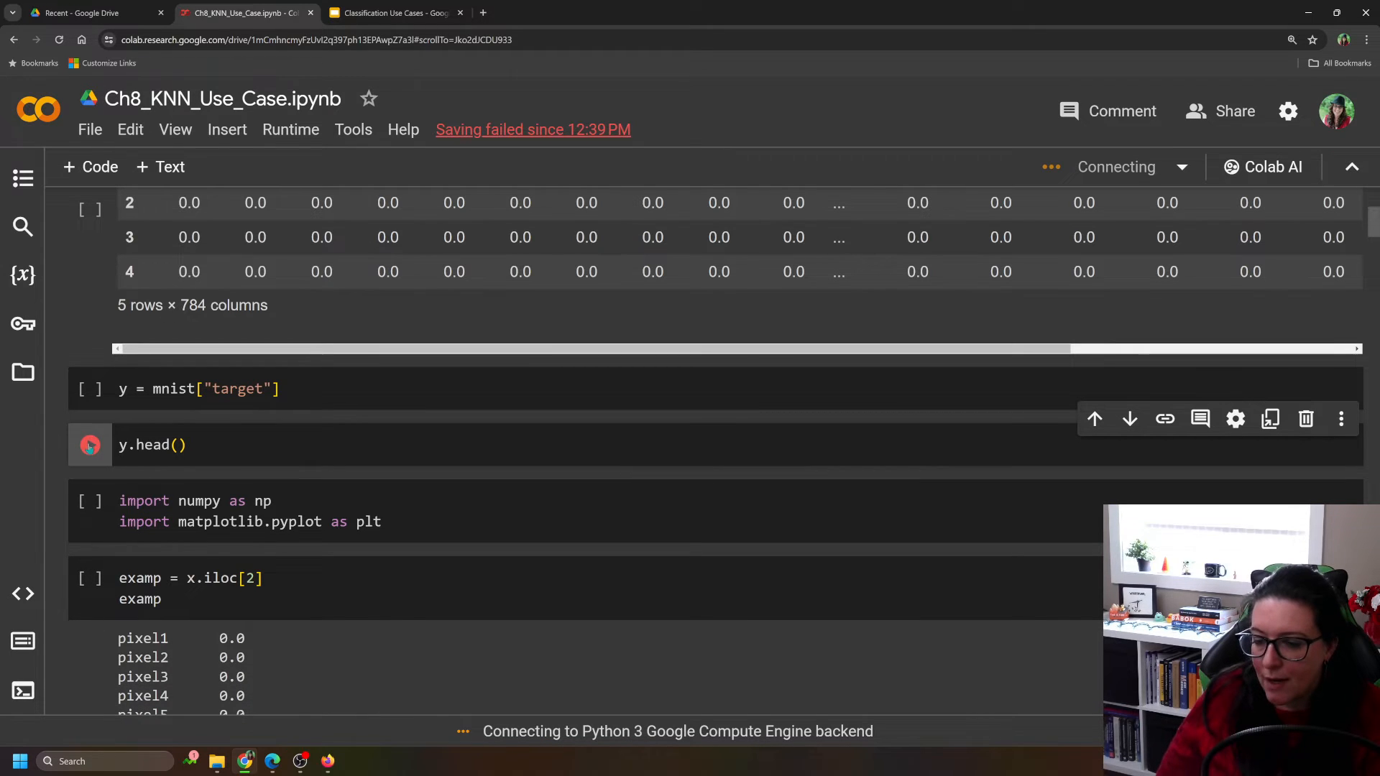
# Rerun y.head() to show the first five labels and import numpy and matplotlib
pyautogui.scroll(-3)
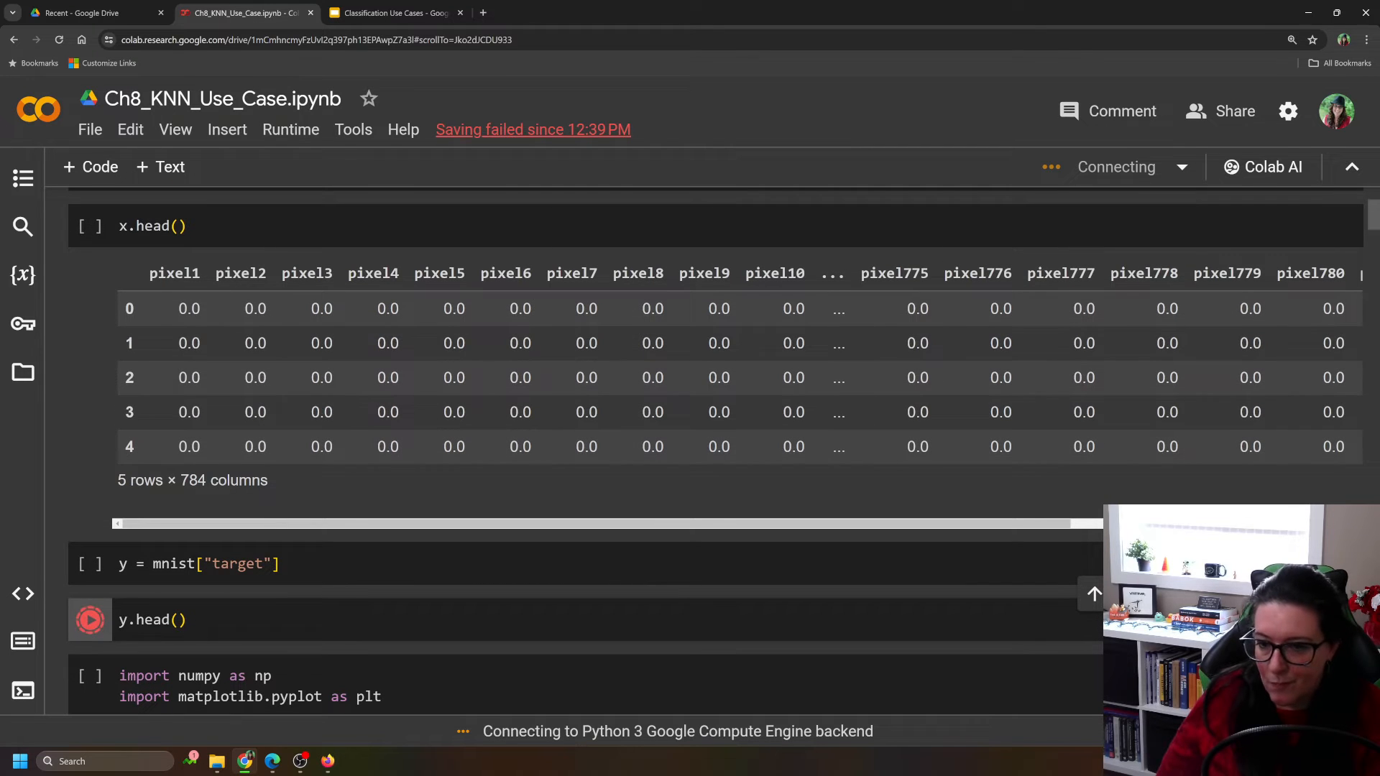
pyautogui.click(89, 620)
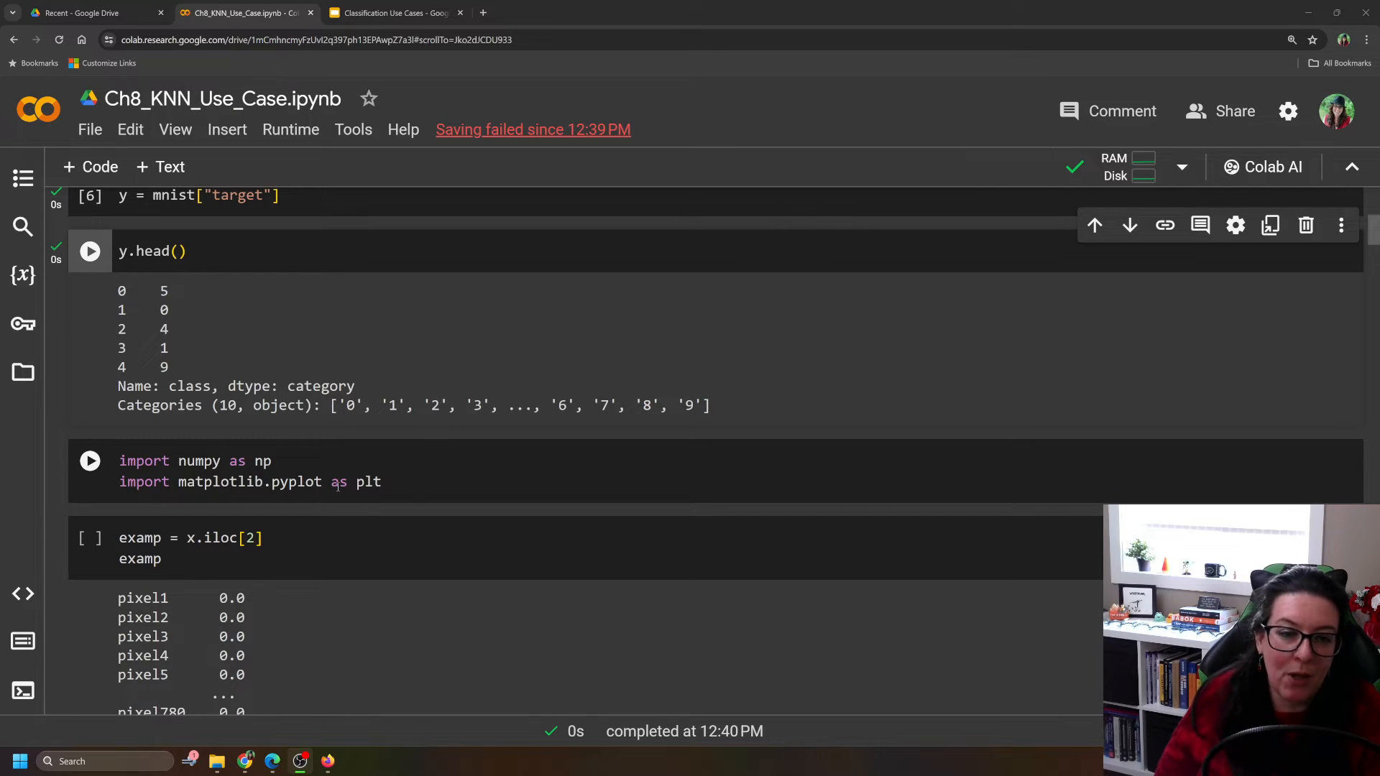
pyautogui.moveTo(105, 456)
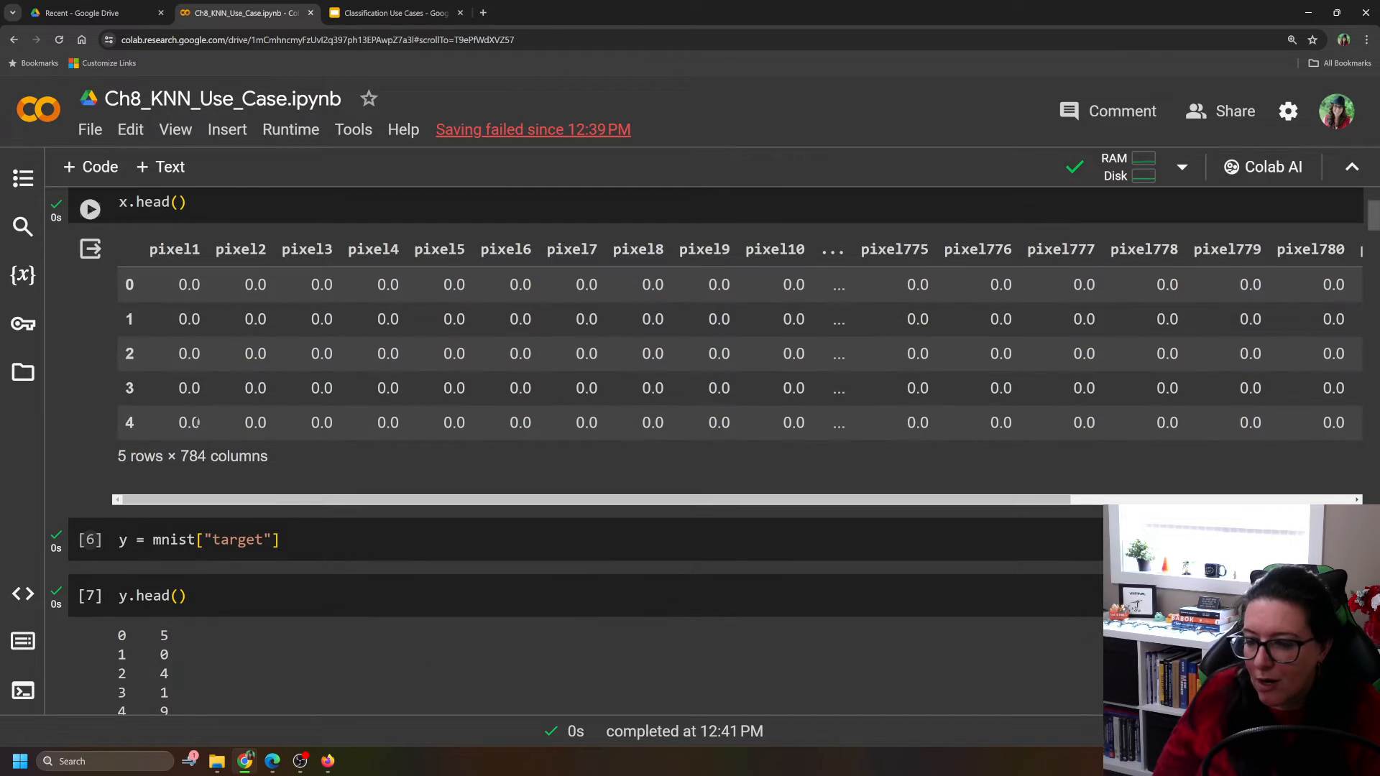
pyautogui.moveTo(594, 339)
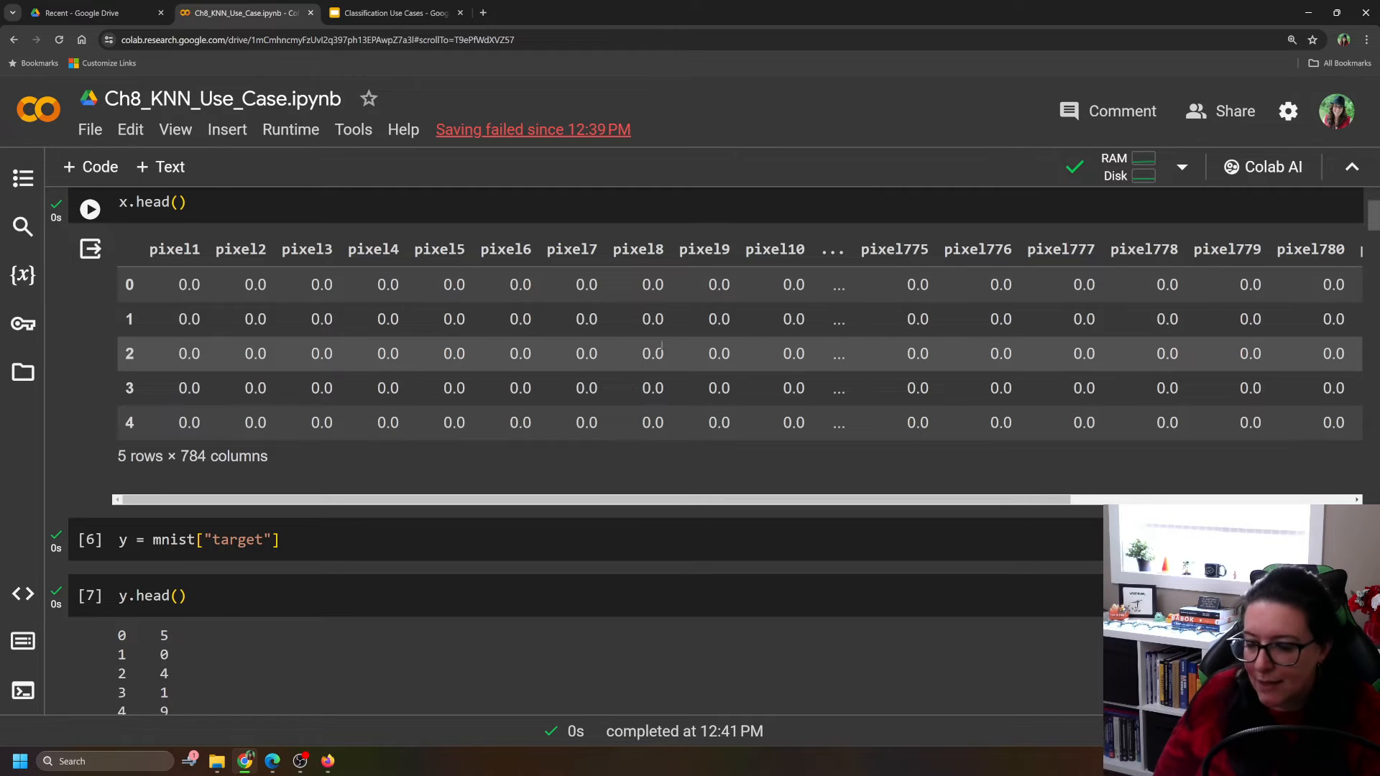
pyautogui.scroll(-3)
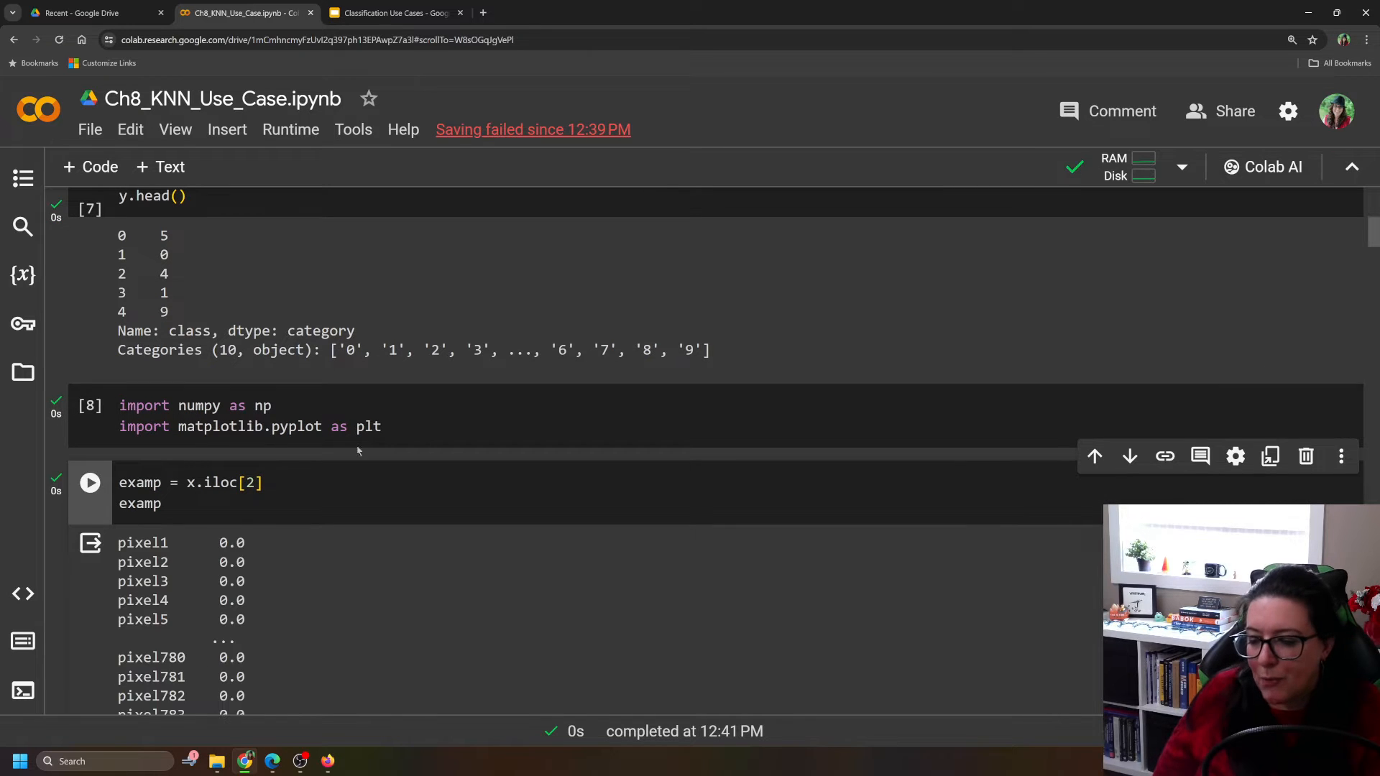
# Select x.iloc[2], reshape it to 28×28 and plot it as a handwritten 4
pyautogui.scroll(-3)
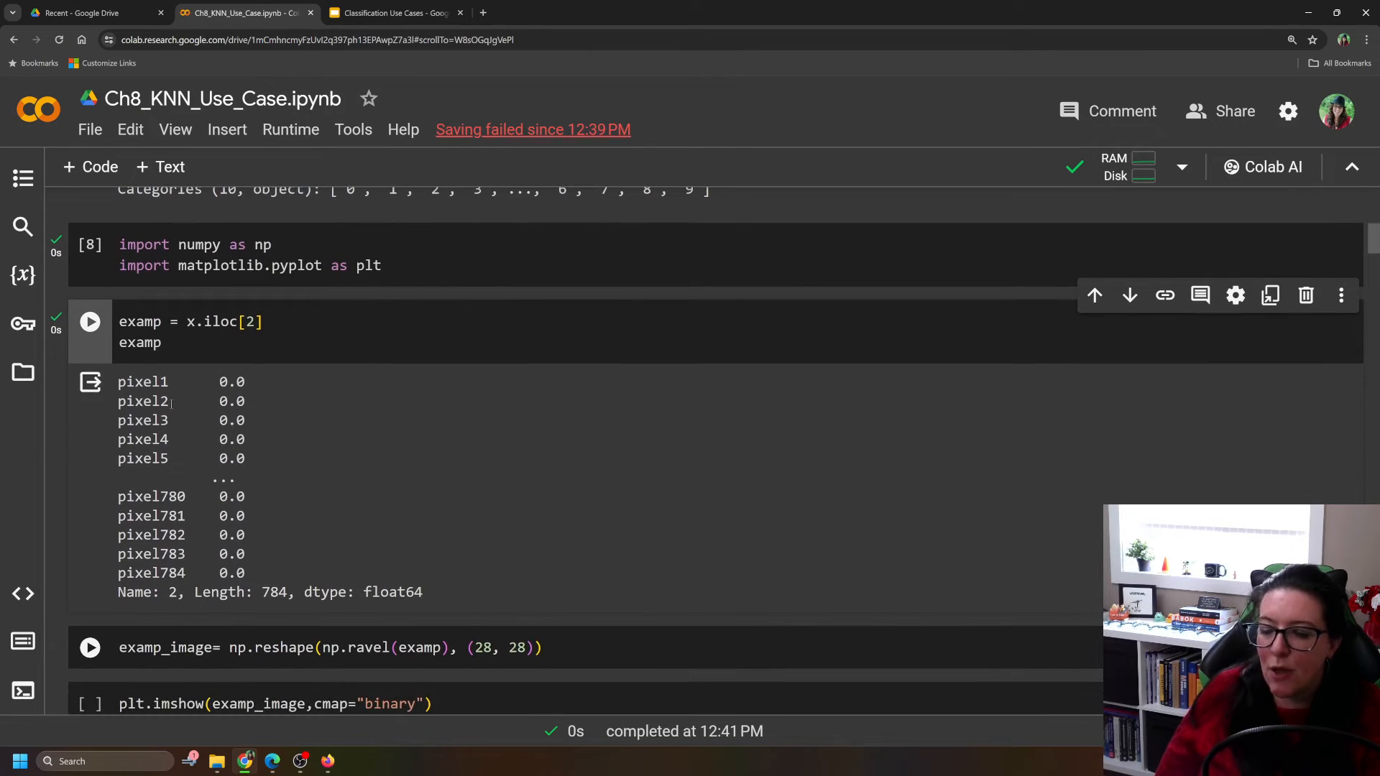
pyautogui.moveTo(270, 500)
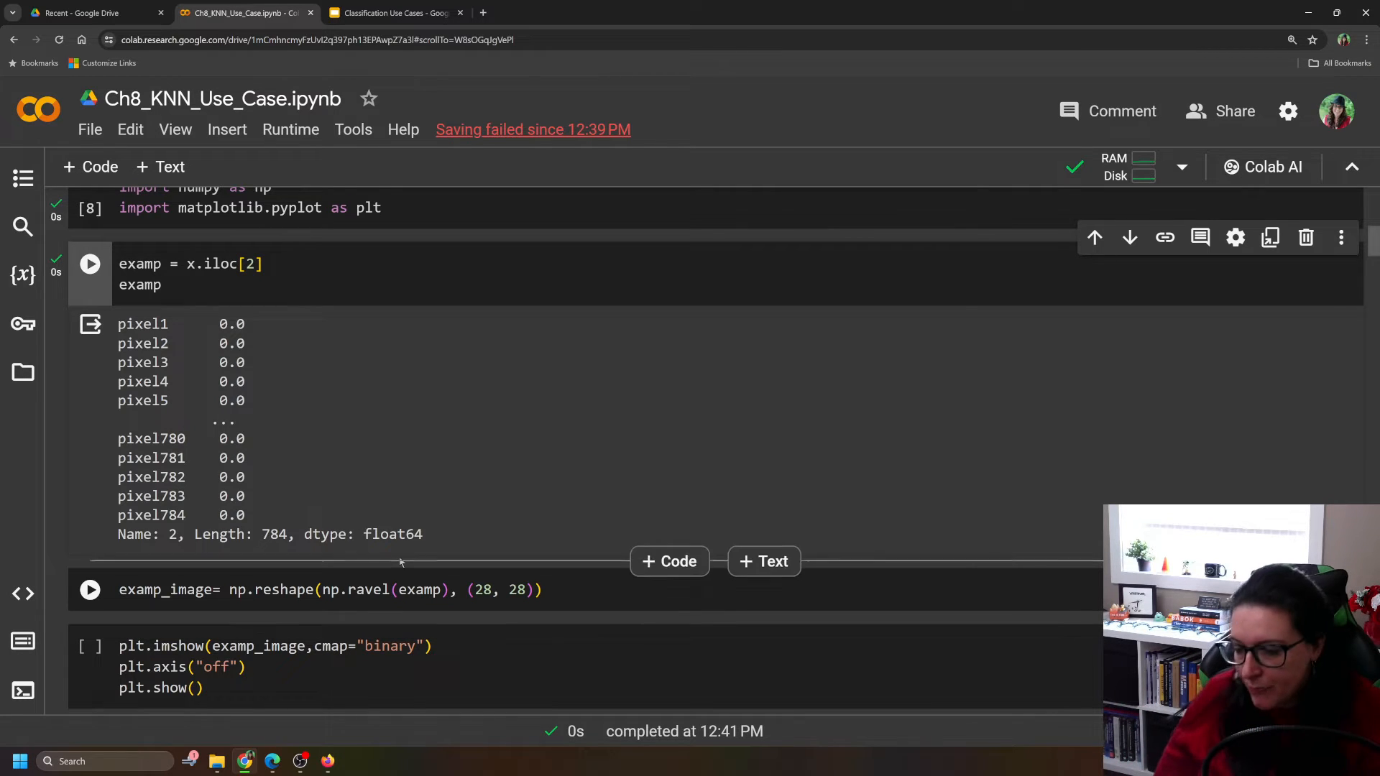
pyautogui.scroll(-3)
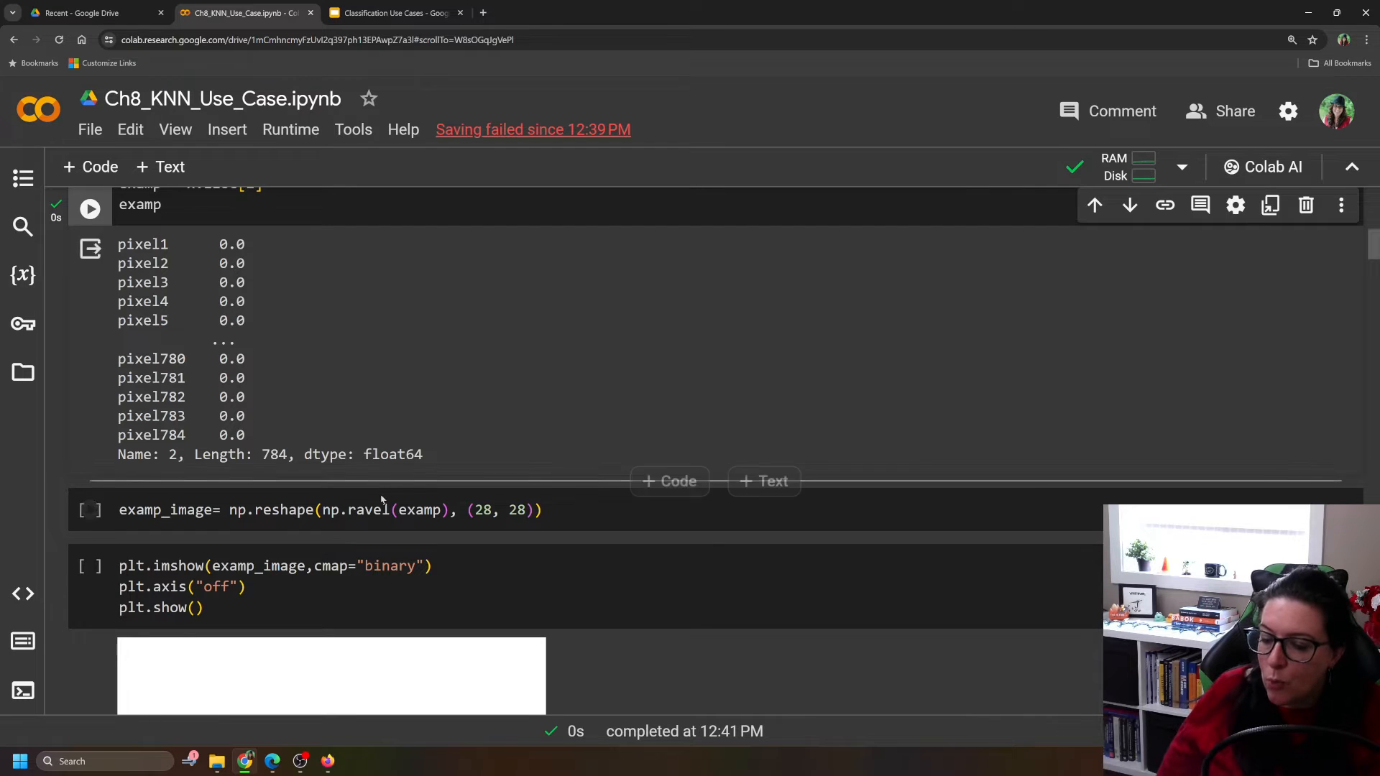
pyautogui.click(331, 509)
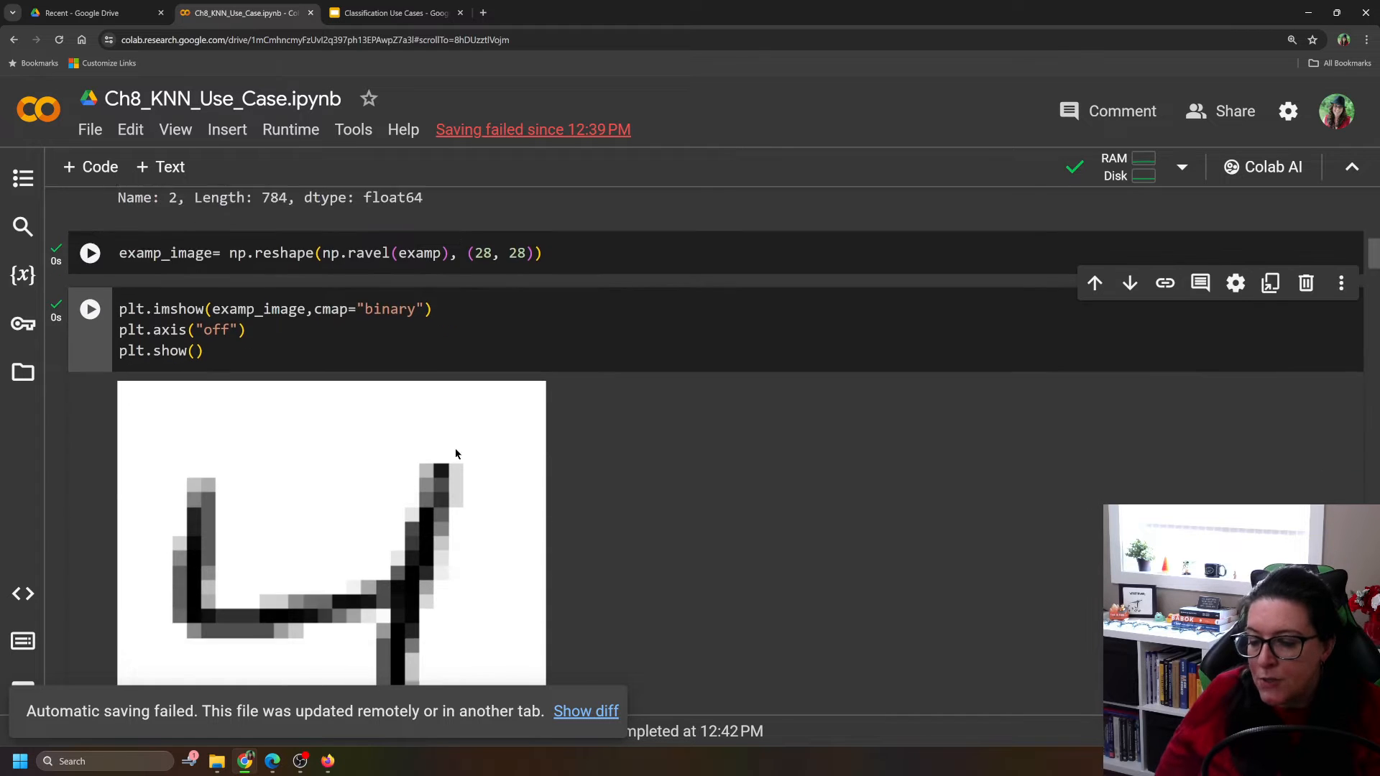
pyautogui.scroll(-3)
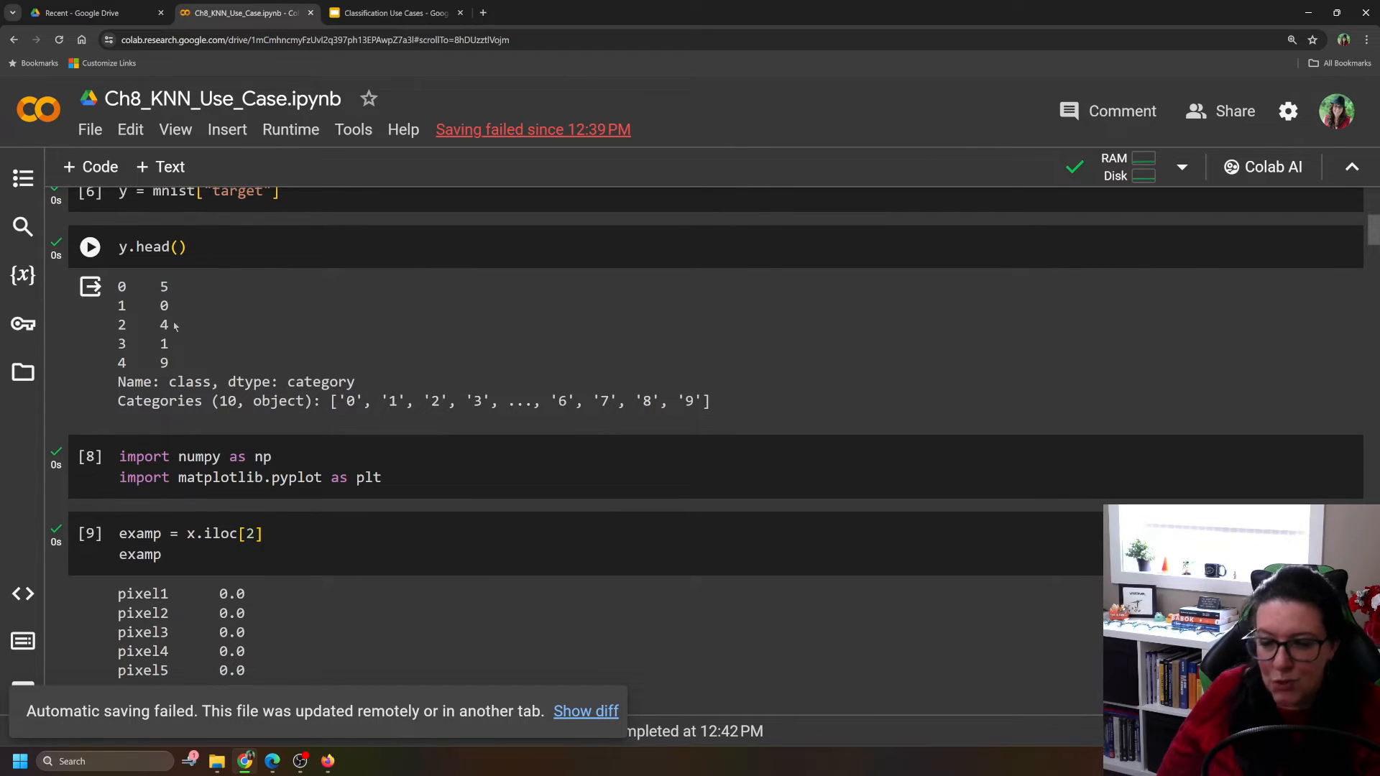
pyautogui.scroll(-3)
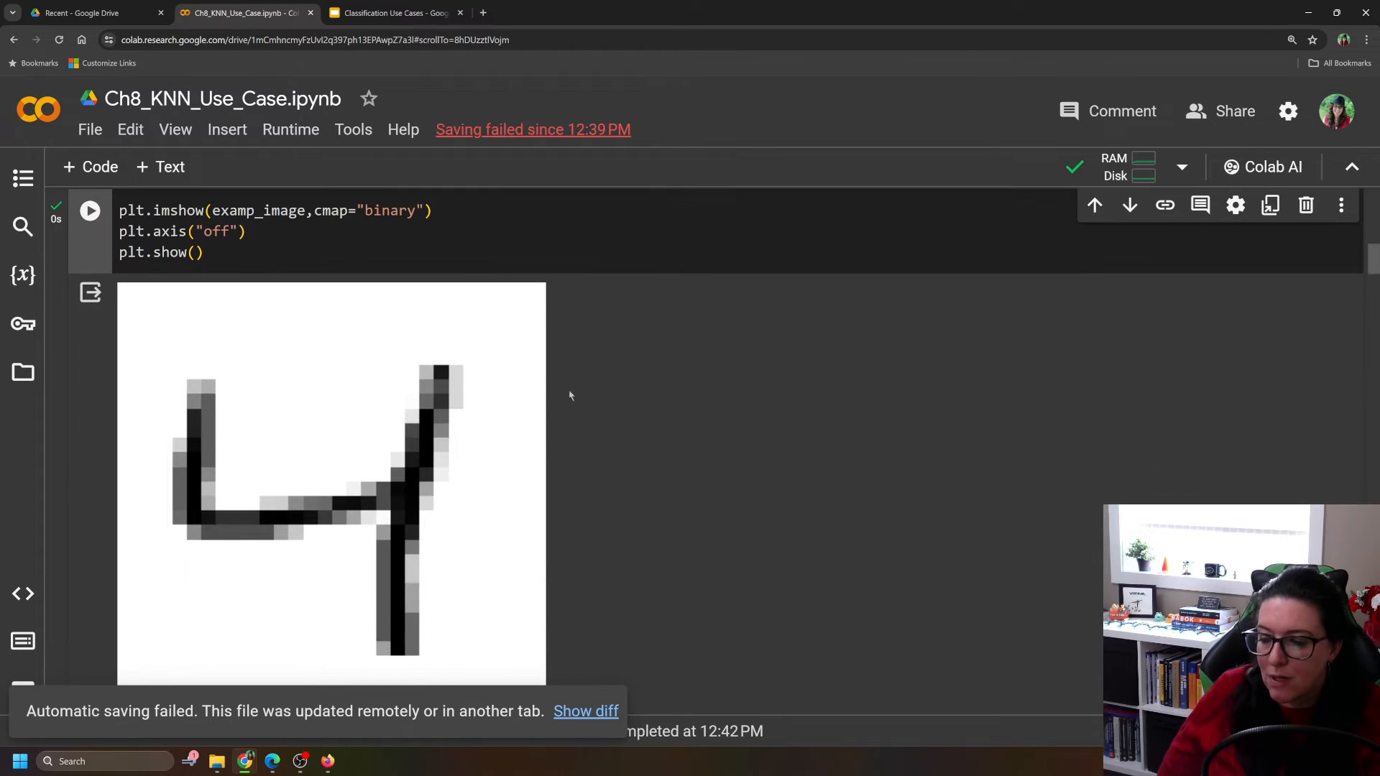
pyautogui.scroll(-3)
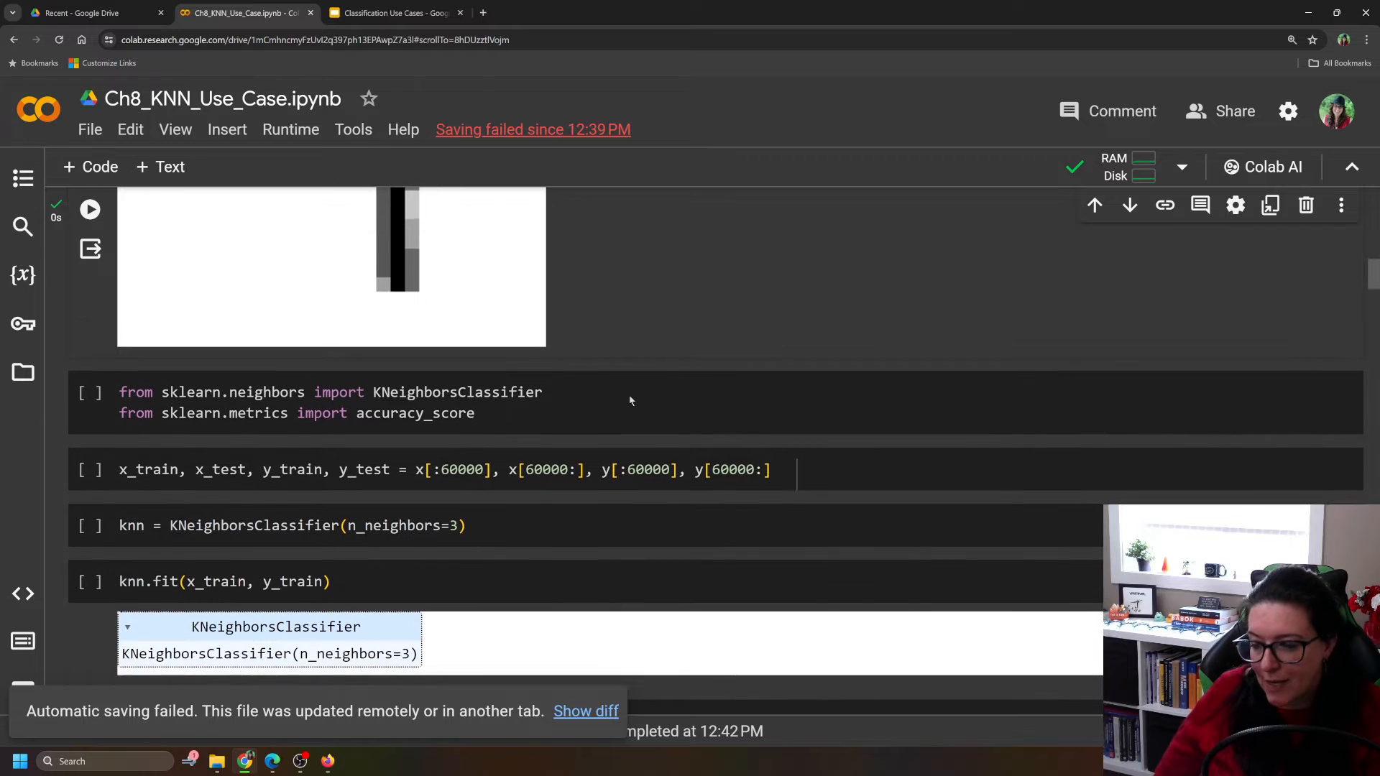
# Review the split cell assigning the first 60000 rows to training and the rest to test
pyautogui.scroll(-3)
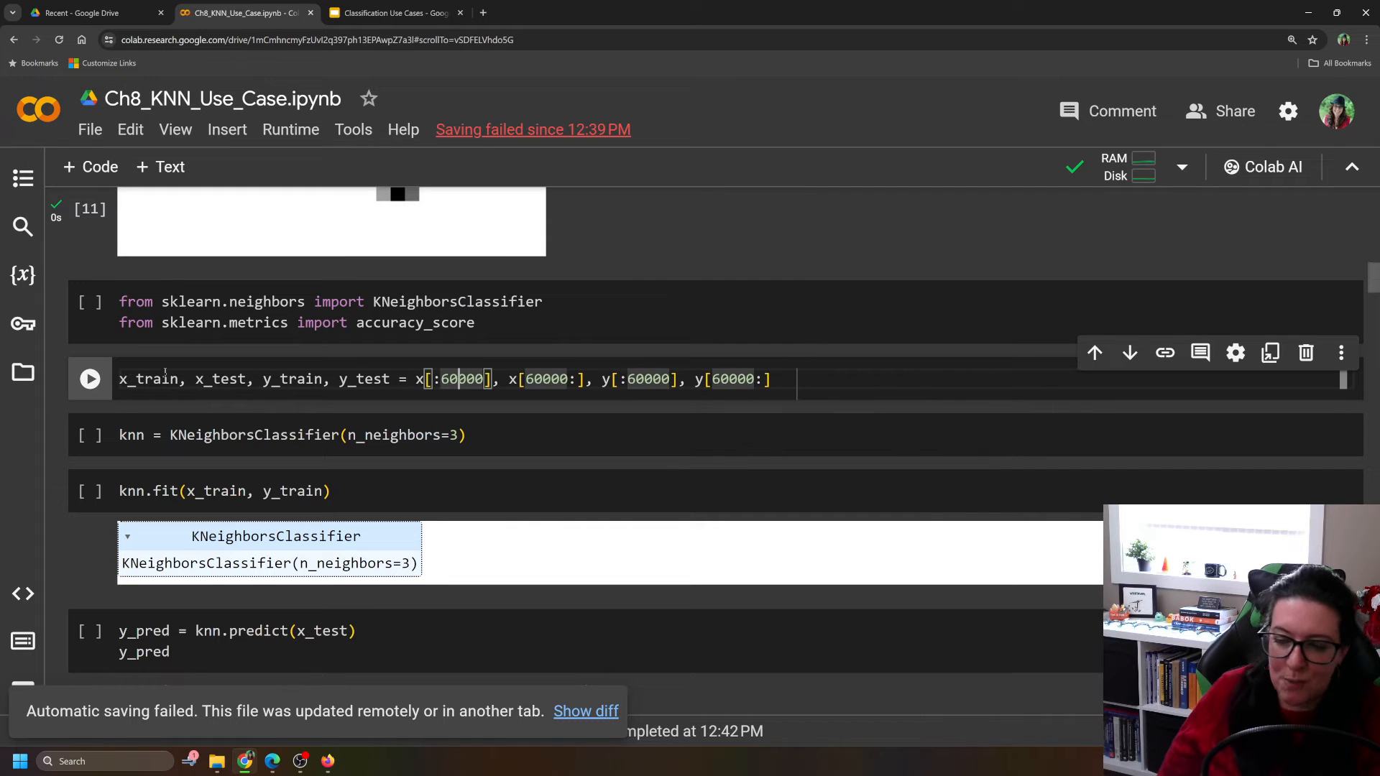
# Import KNeighborsClassifier and accuracy_score, split at row 60000, and list the 10,000 y_test labels
pyautogui.click(89, 302)
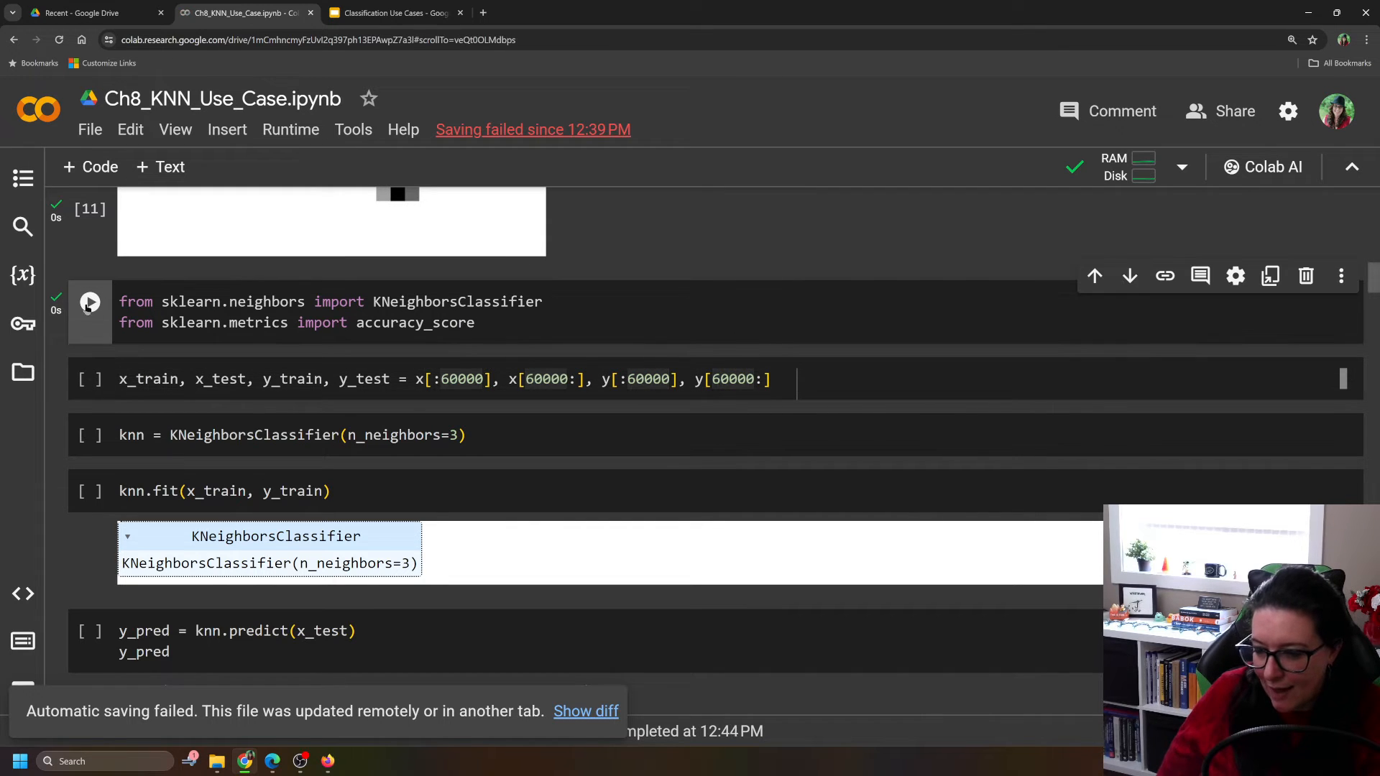
pyautogui.click(89, 302)
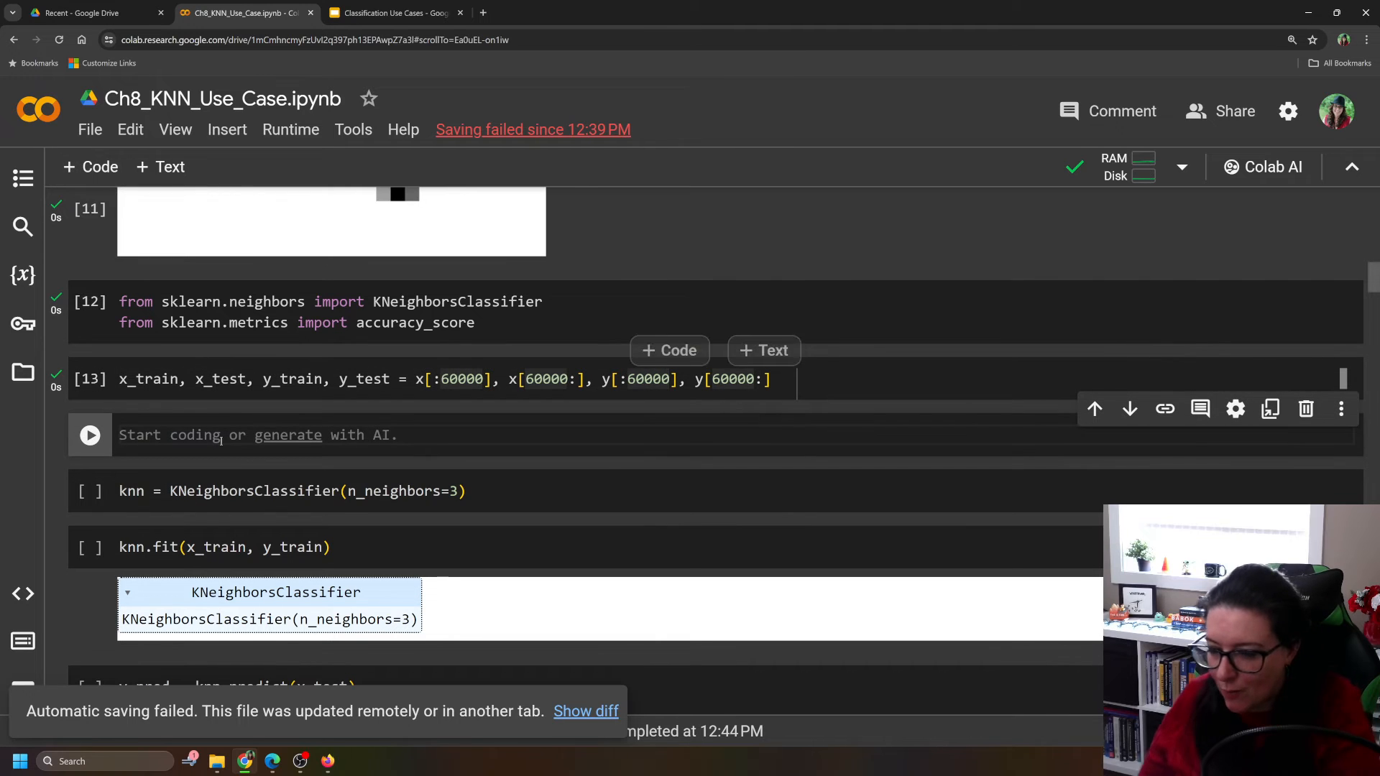
pyautogui.write('y_test')
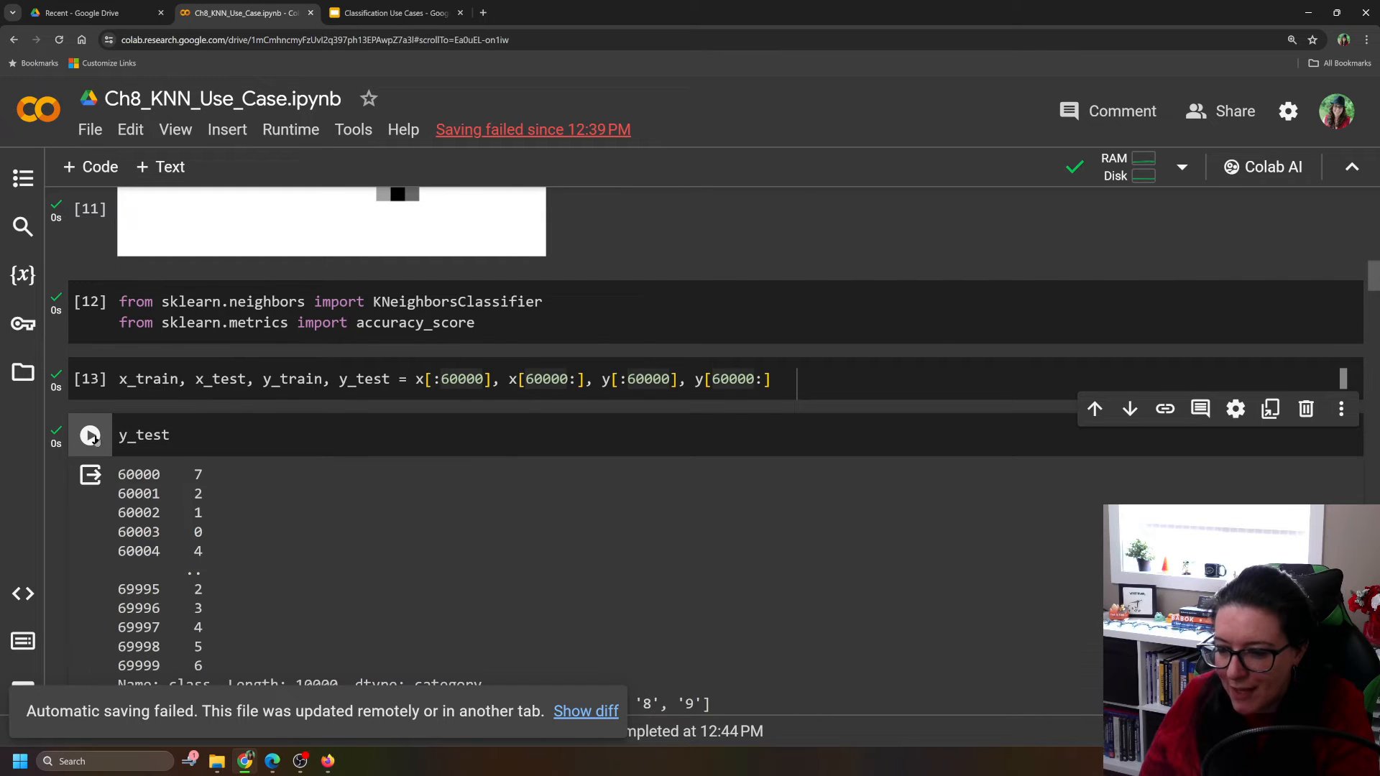
pyautogui.scroll(-3)
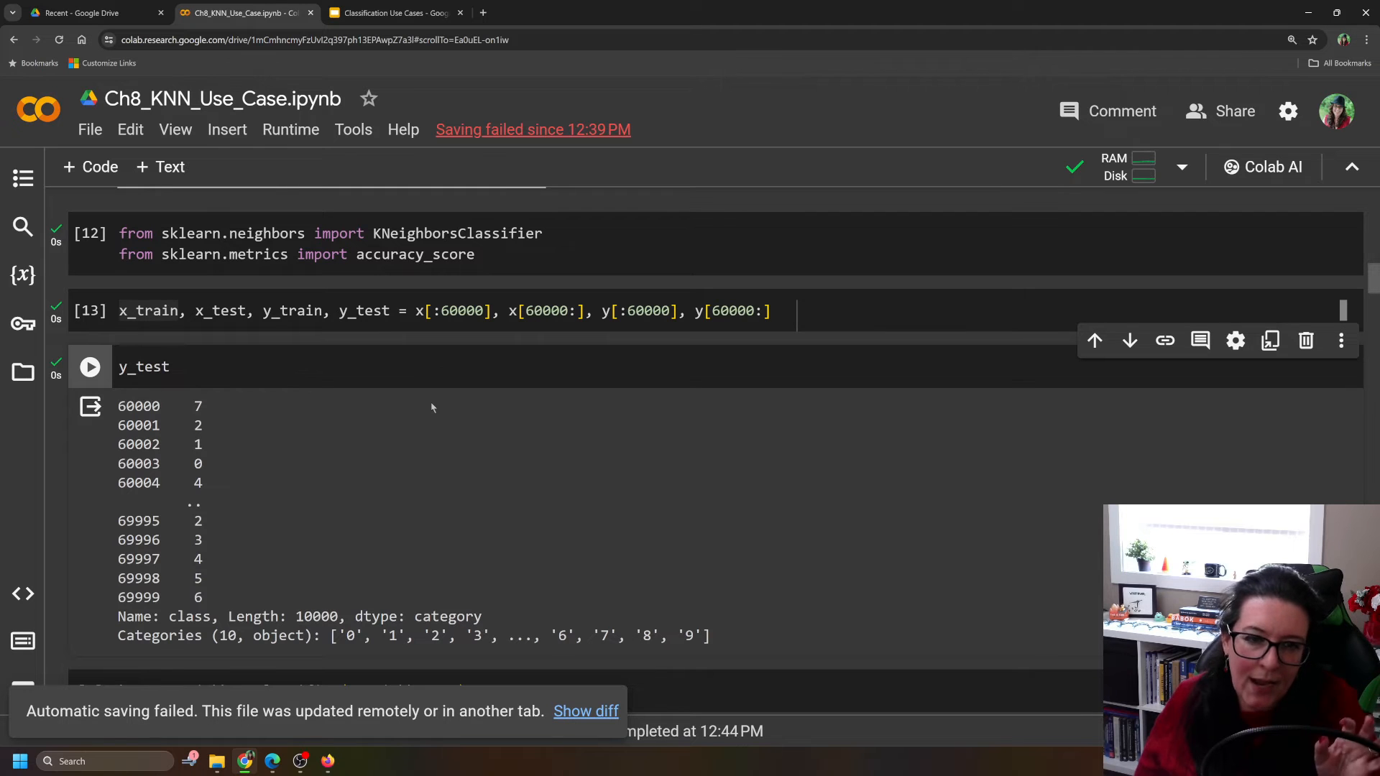
pyautogui.moveTo(294, 606)
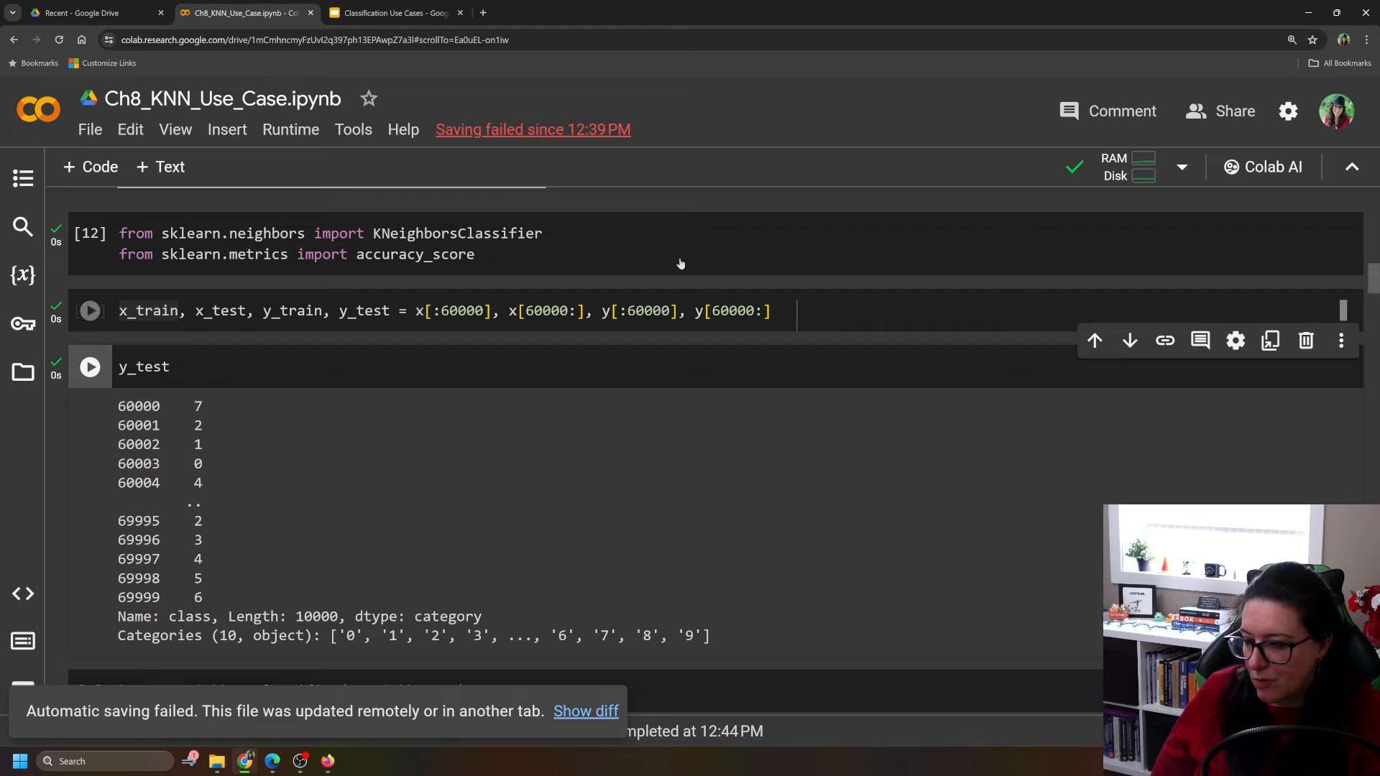
pyautogui.click(89, 310)
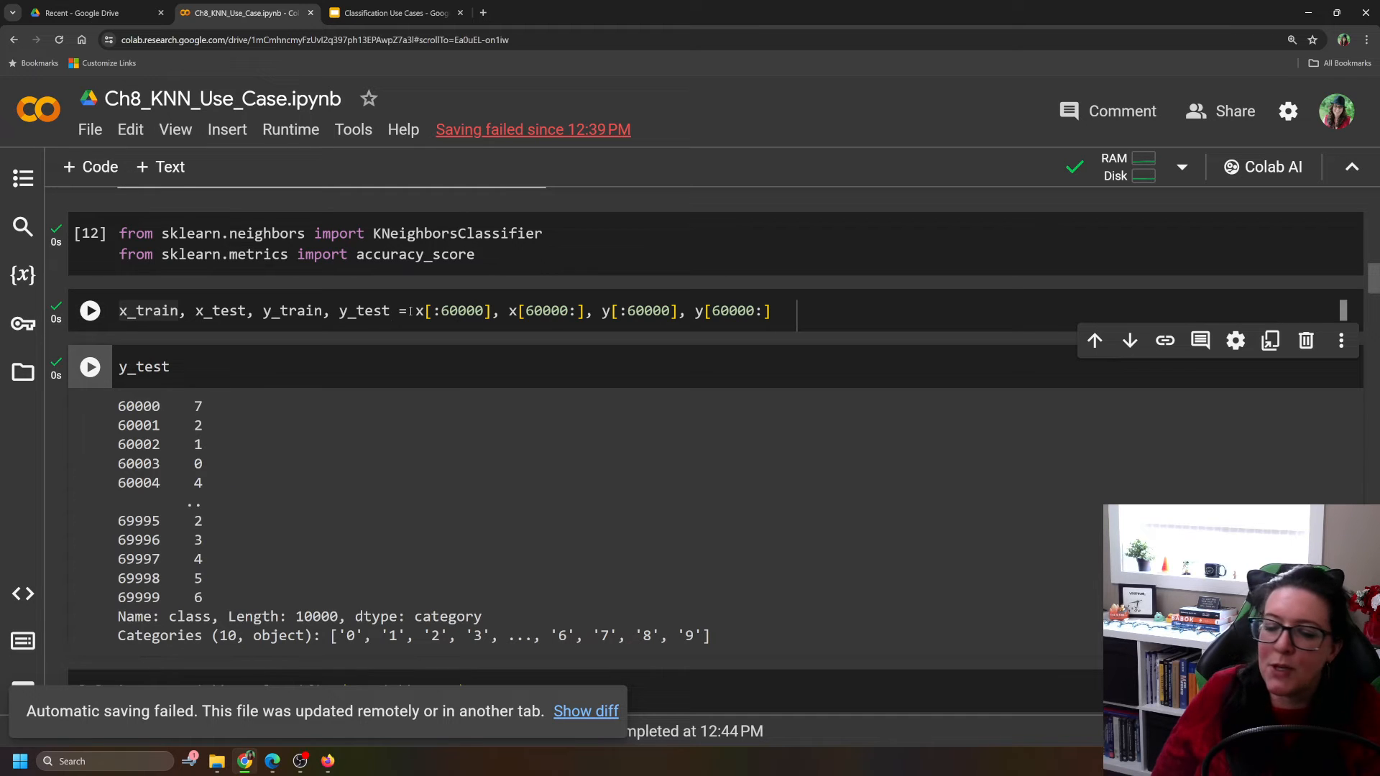
pyautogui.click(89, 311)
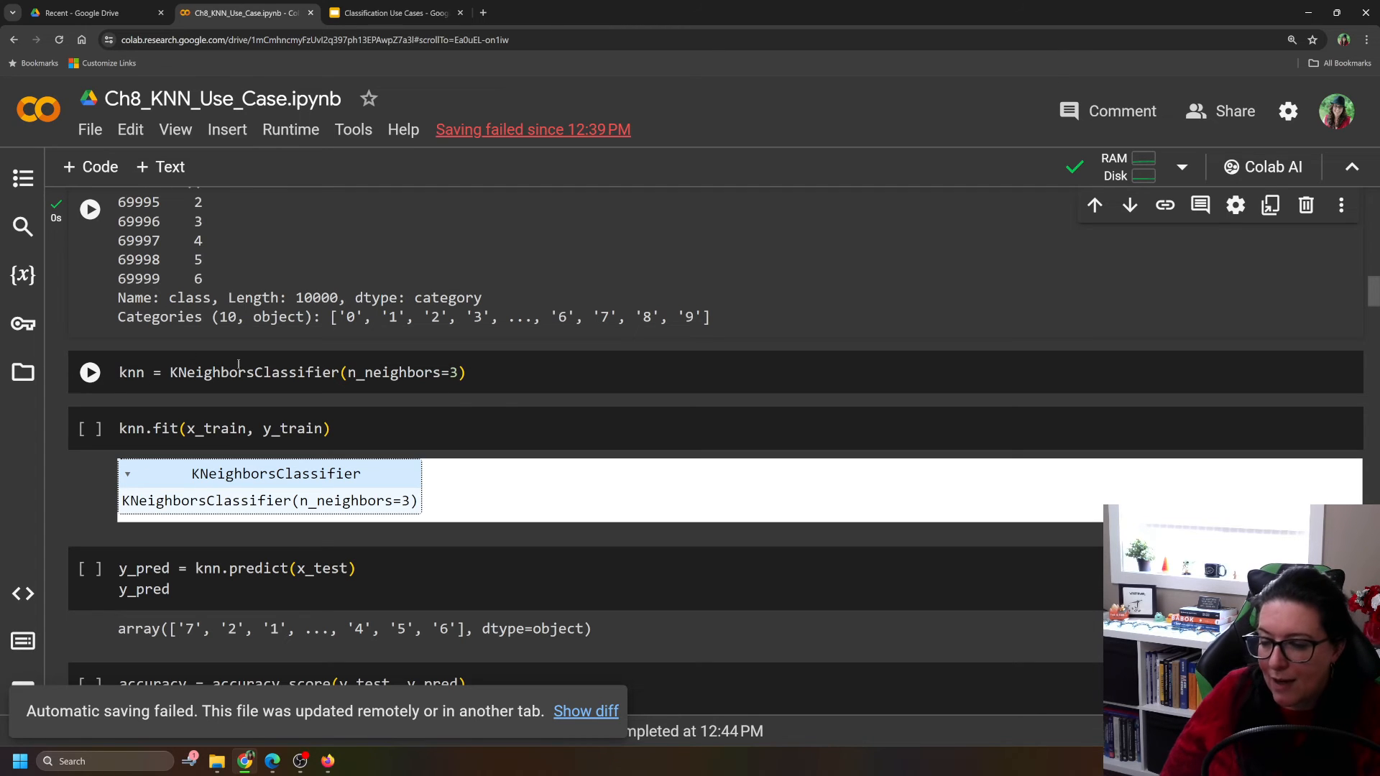
# Create KNeighborsClassifier(n_neighbors=3), fit it on x_train/y_train, and predict x_test labels
pyautogui.click(89, 372)
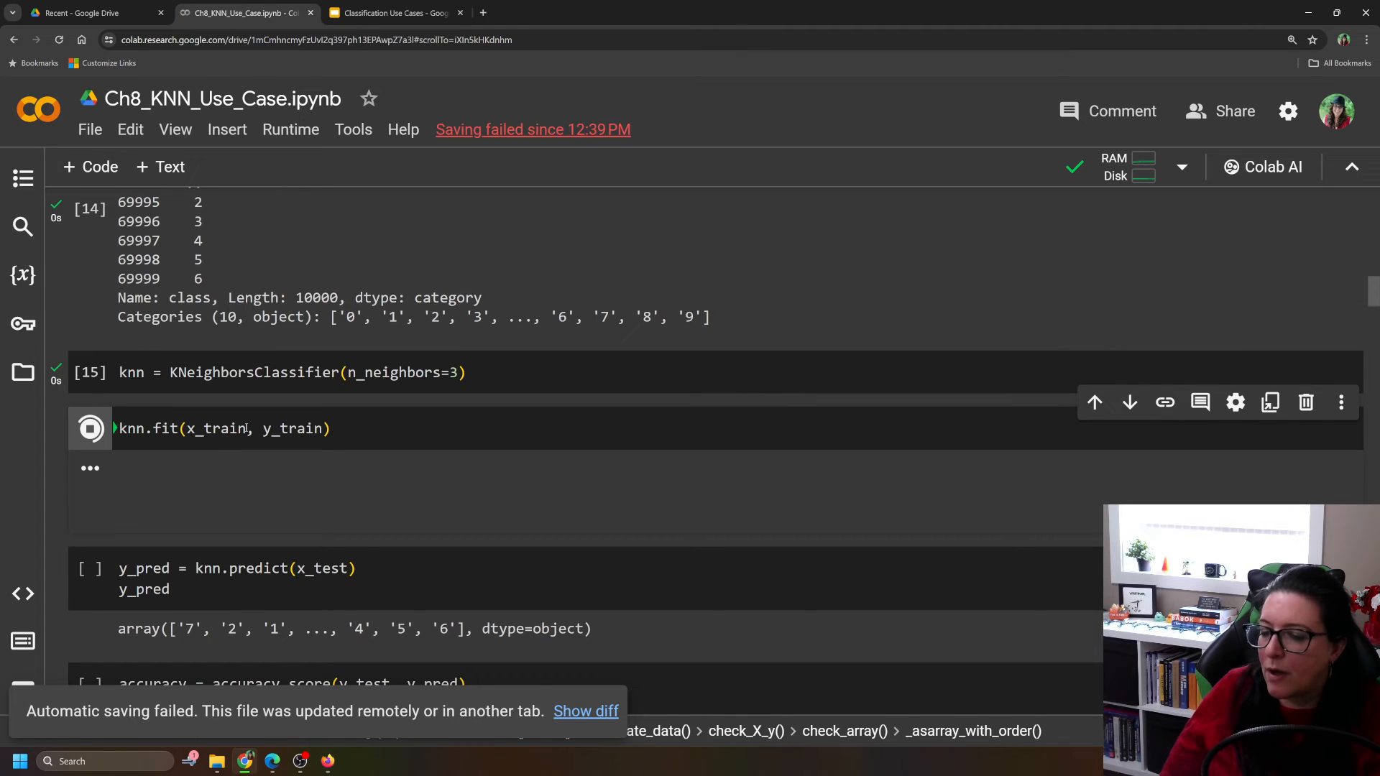
pyautogui.click(89, 428)
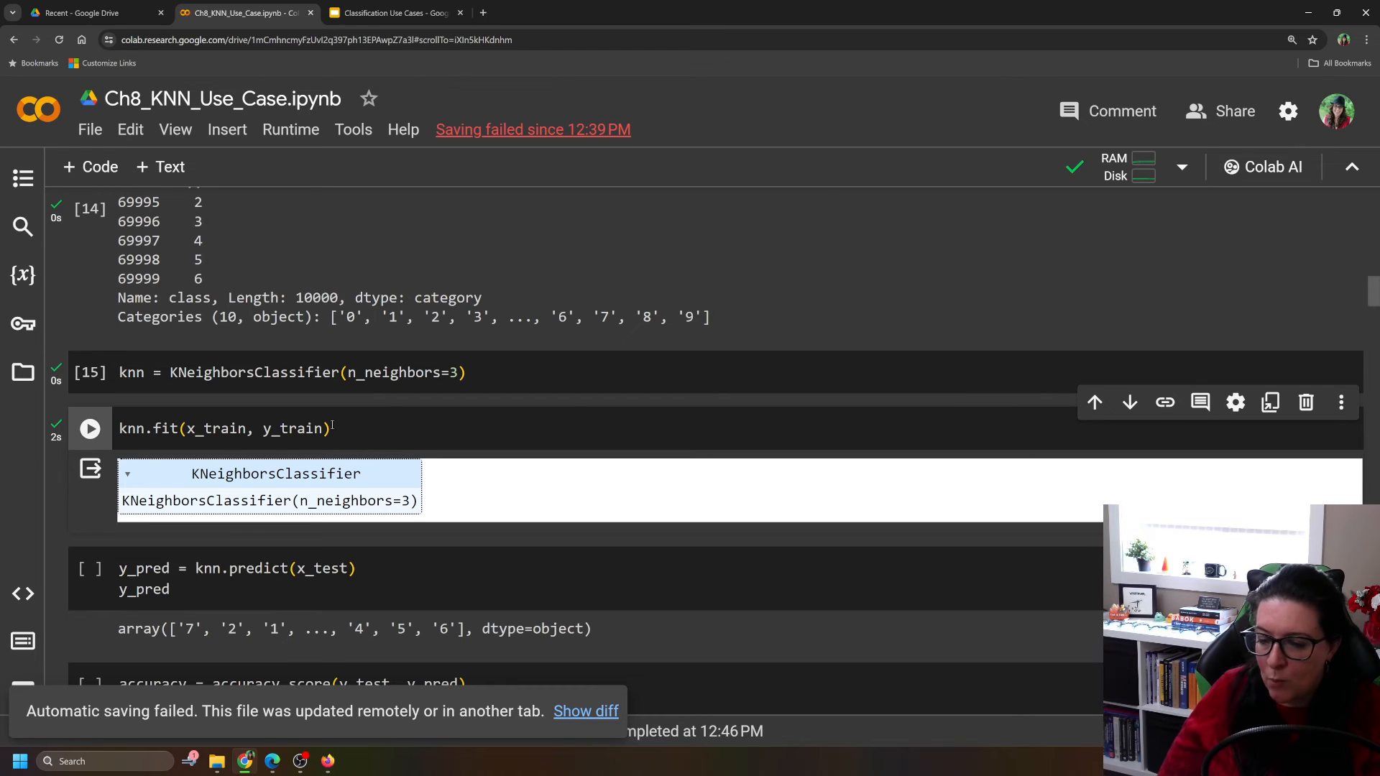
pyautogui.scroll(-3)
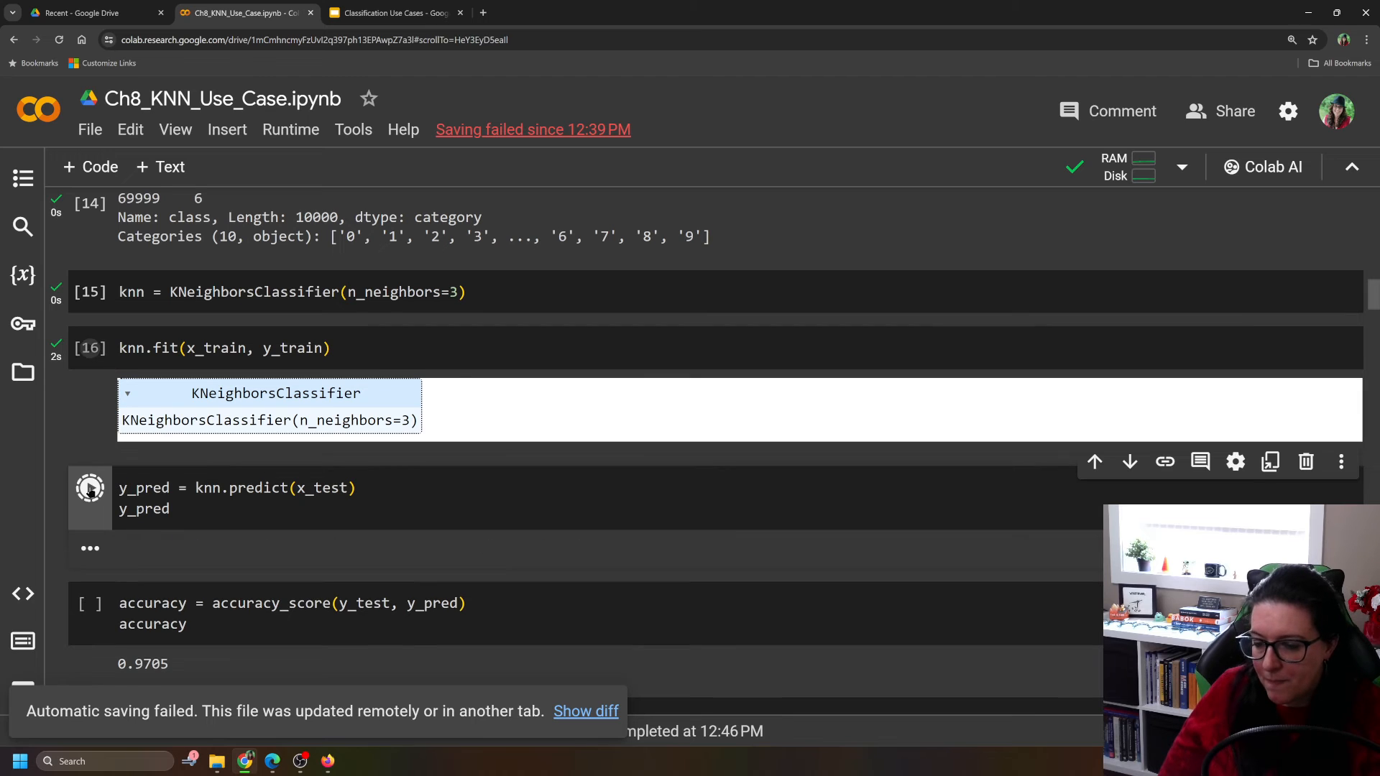
pyautogui.click(90, 488)
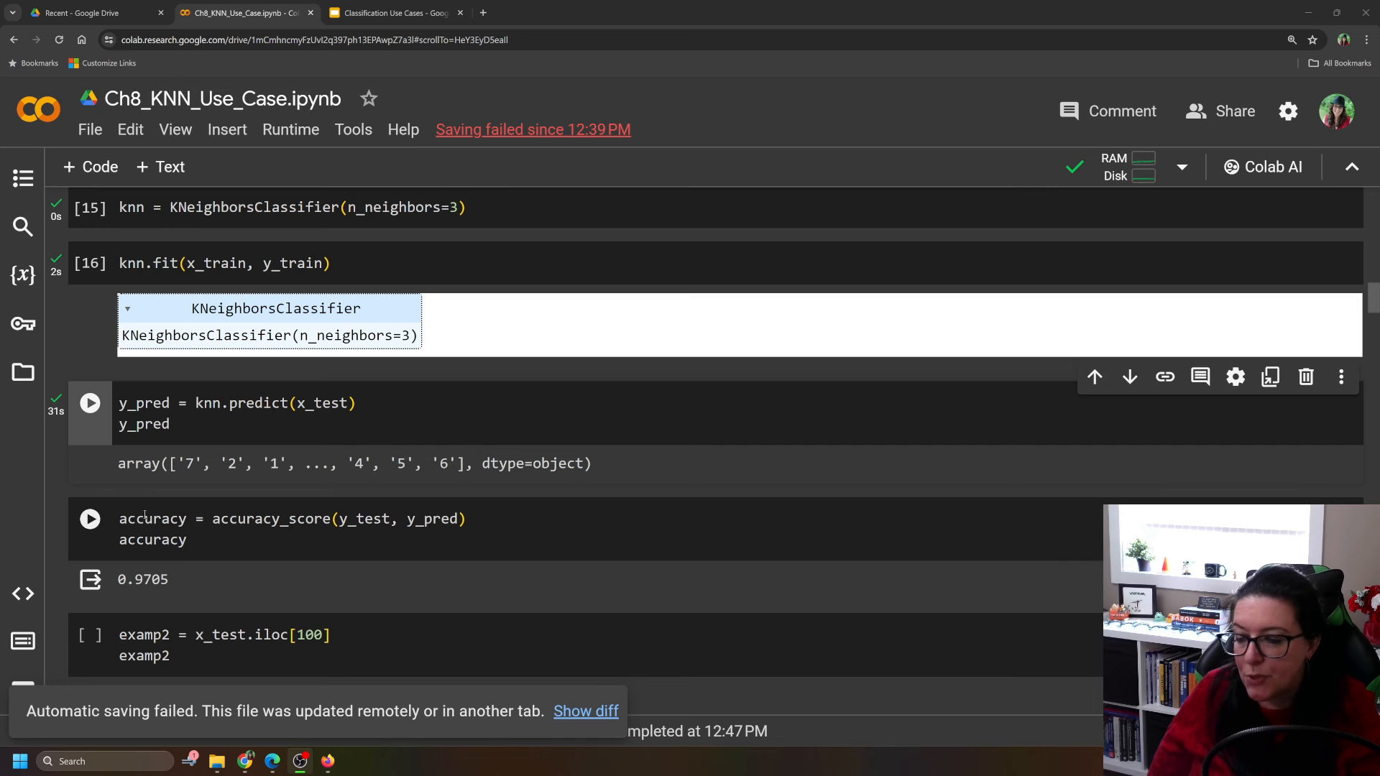
# Compute accuracy_score on the test labels (0.9705) and display test sample 100's 784 pixel values
pyautogui.click(89, 519)
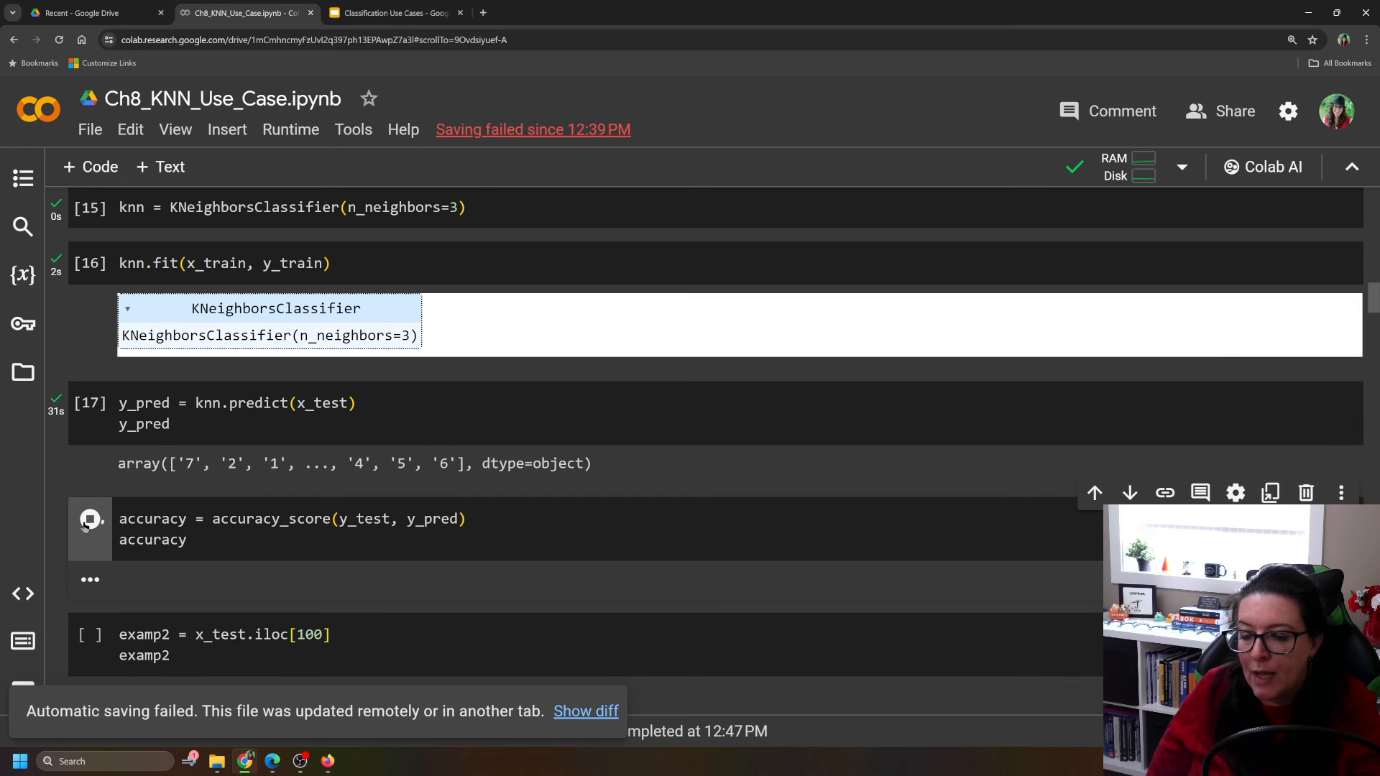
pyautogui.click(89, 519)
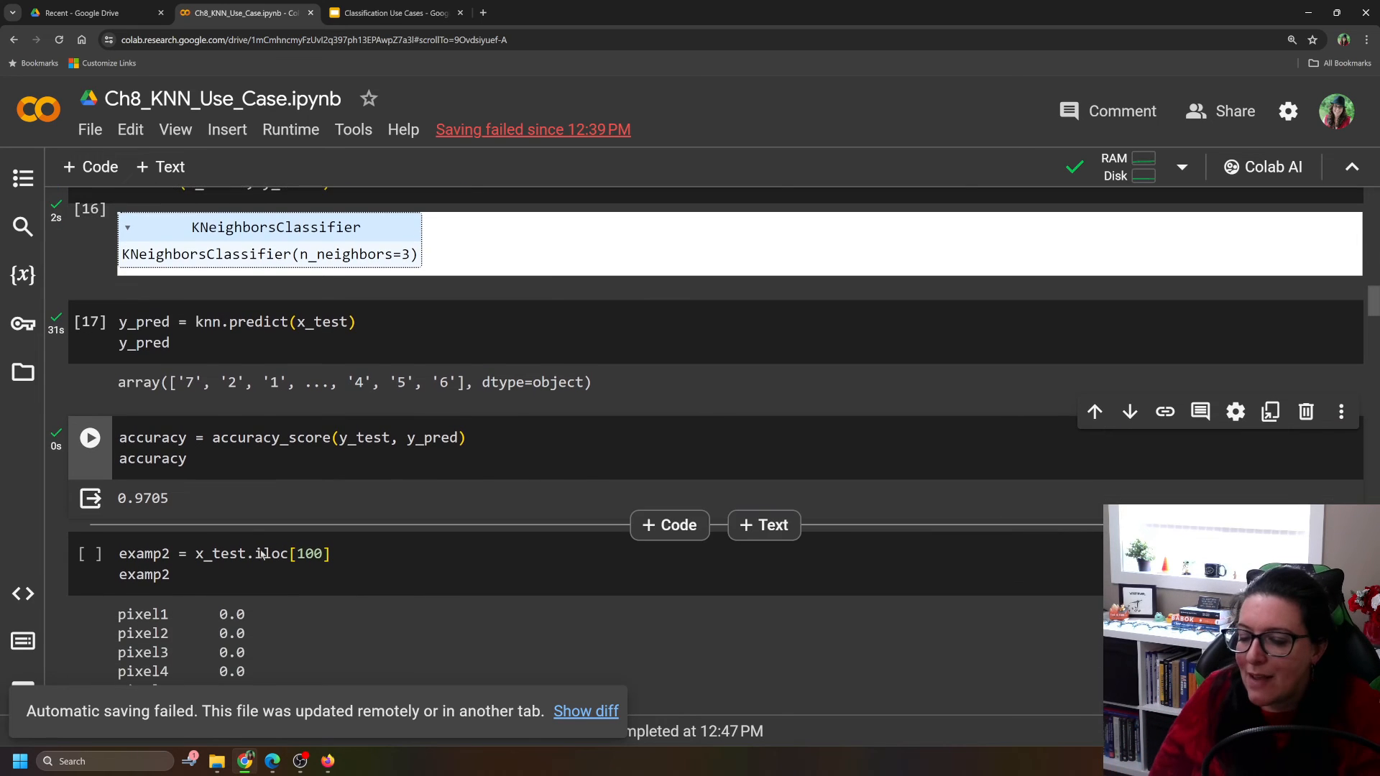
pyautogui.scroll(-3)
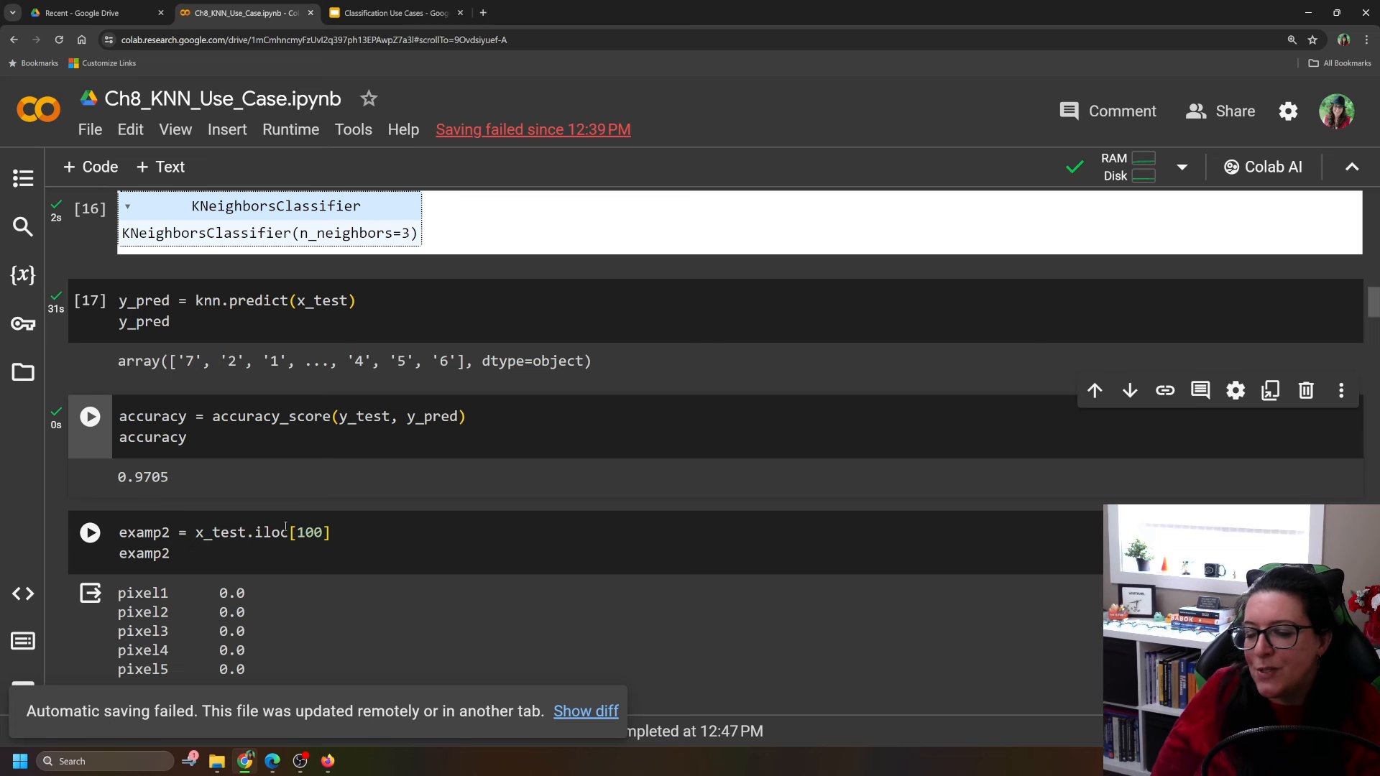
pyautogui.scroll(-3)
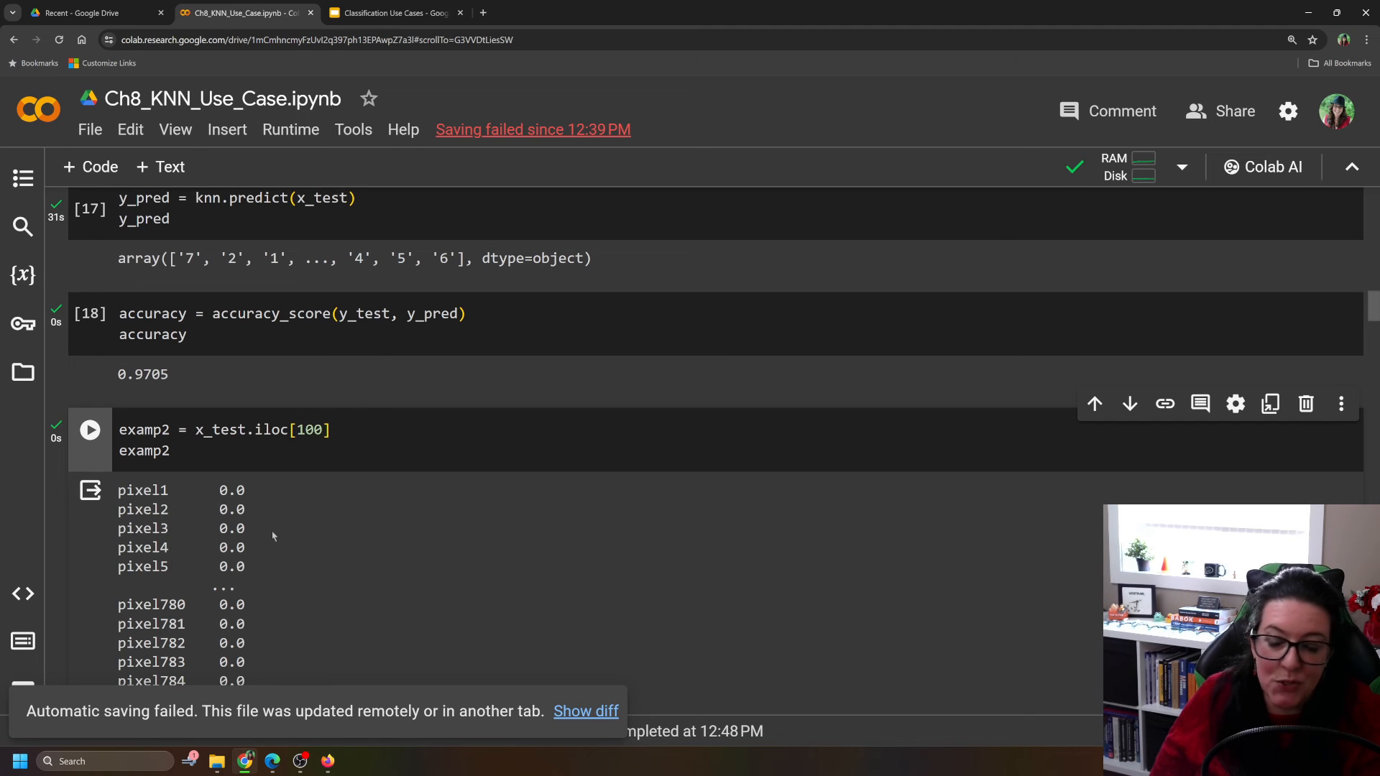
pyautogui.scroll(-3)
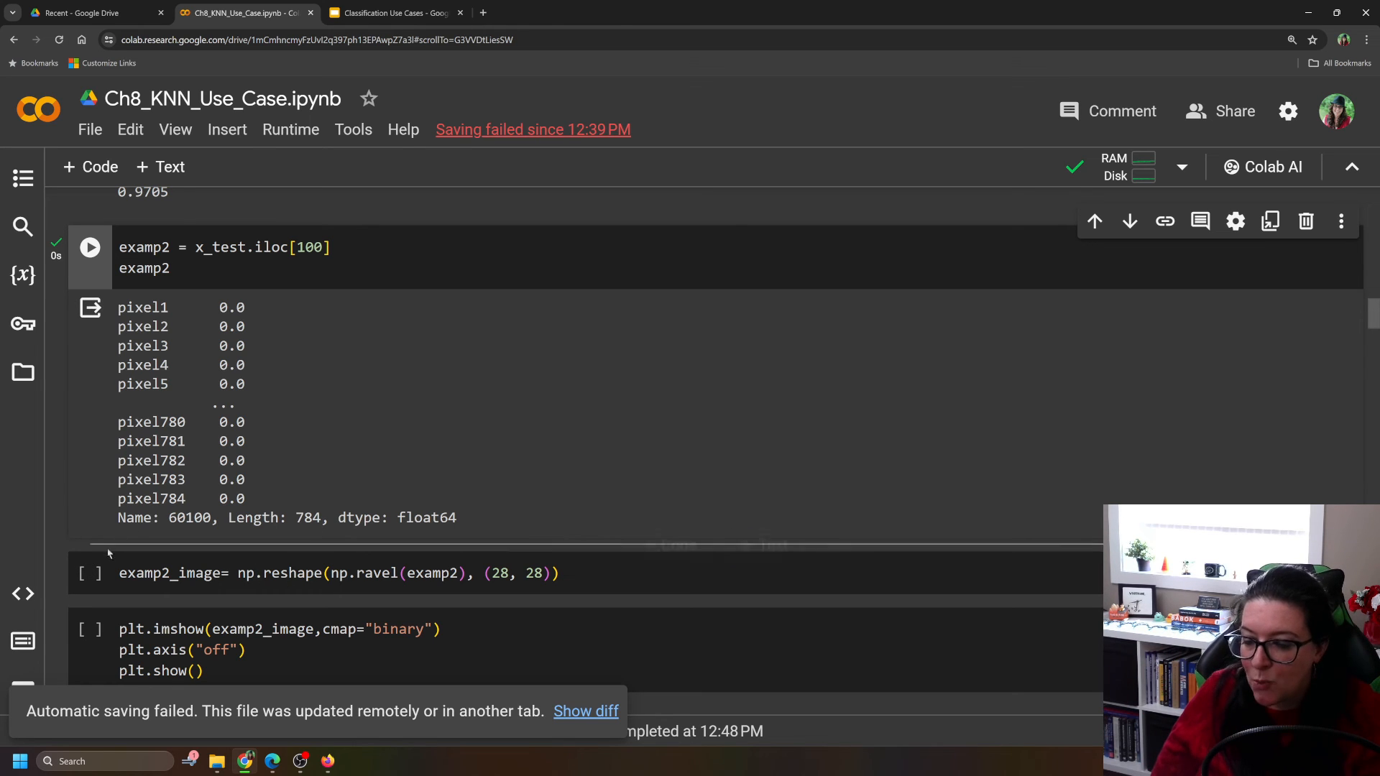
# Reshape test sample 100 to 28×28 and plot it with plt.imshow, showing a handwritten 6
pyautogui.click(89, 574)
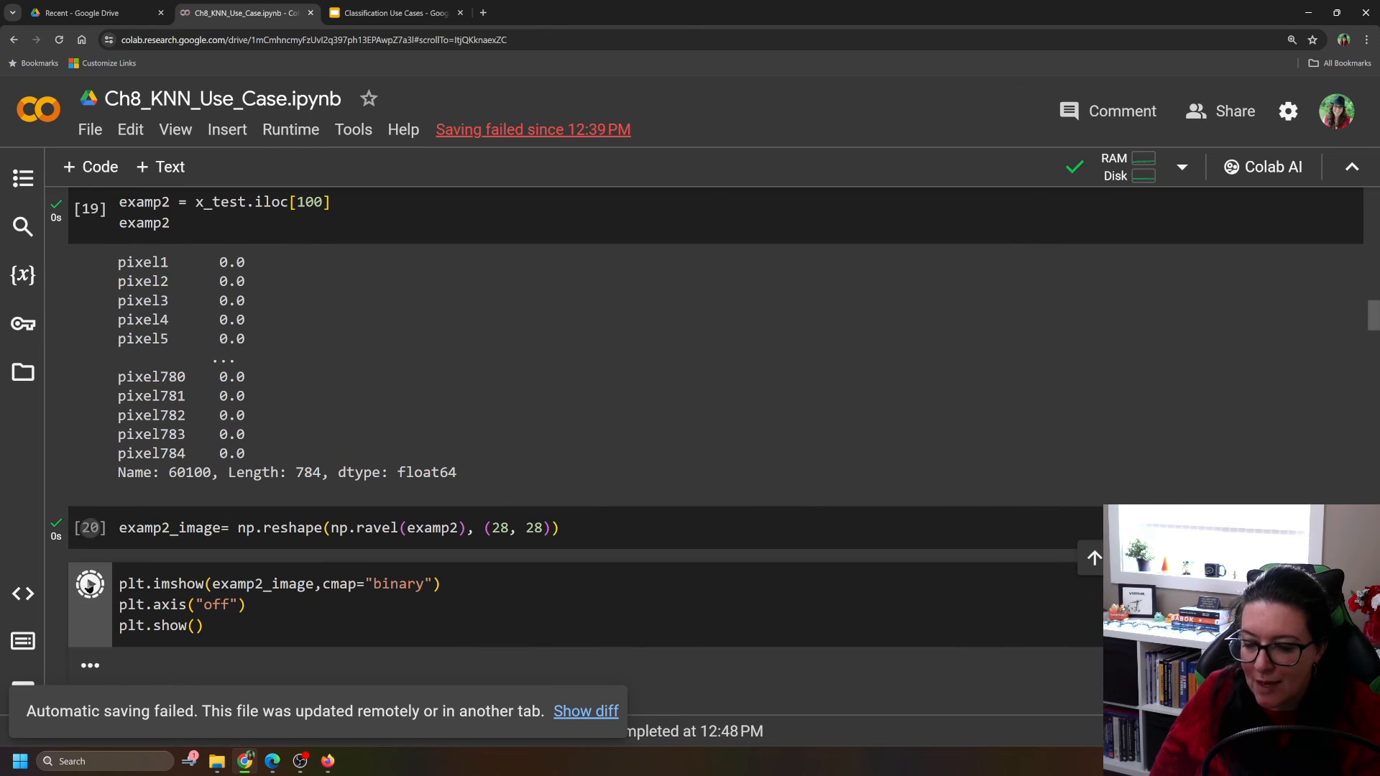
pyautogui.click(89, 584)
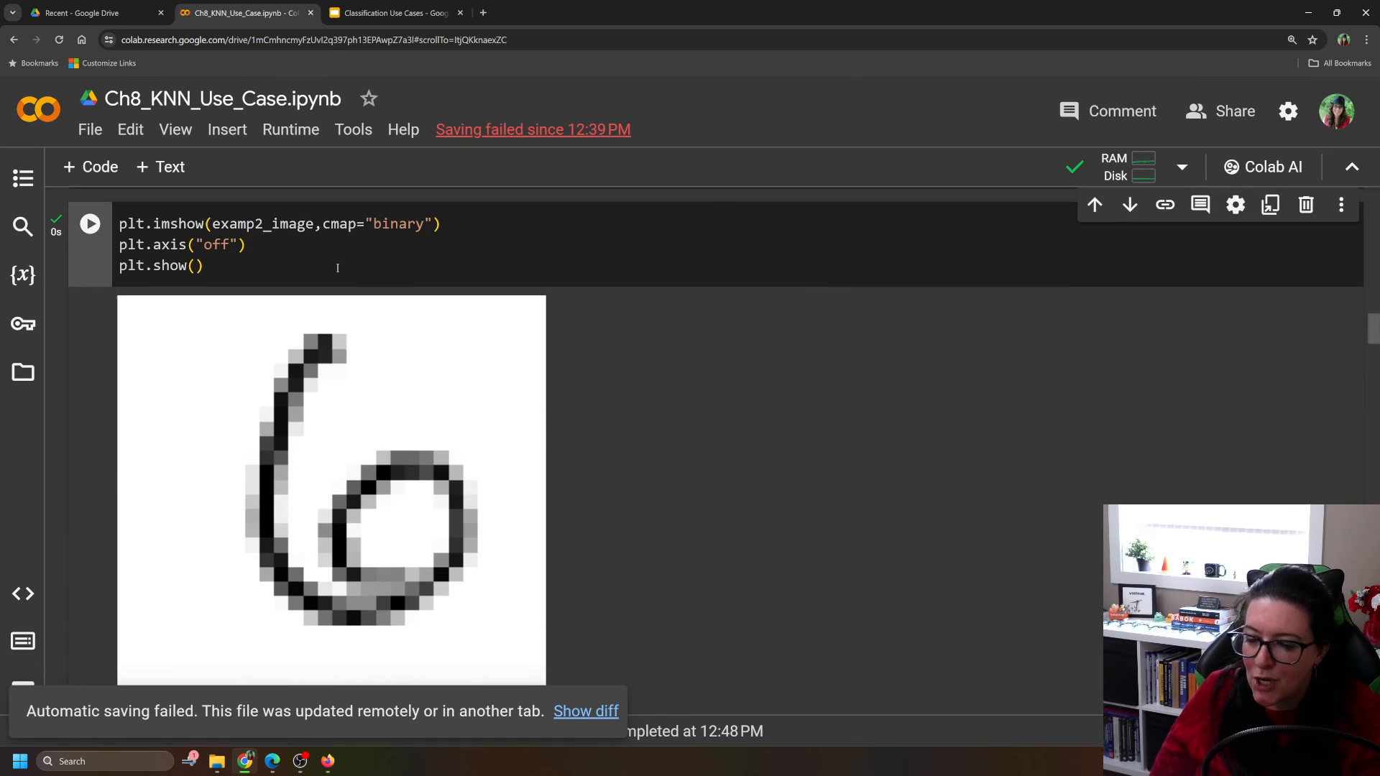
pyautogui.scroll(-3)
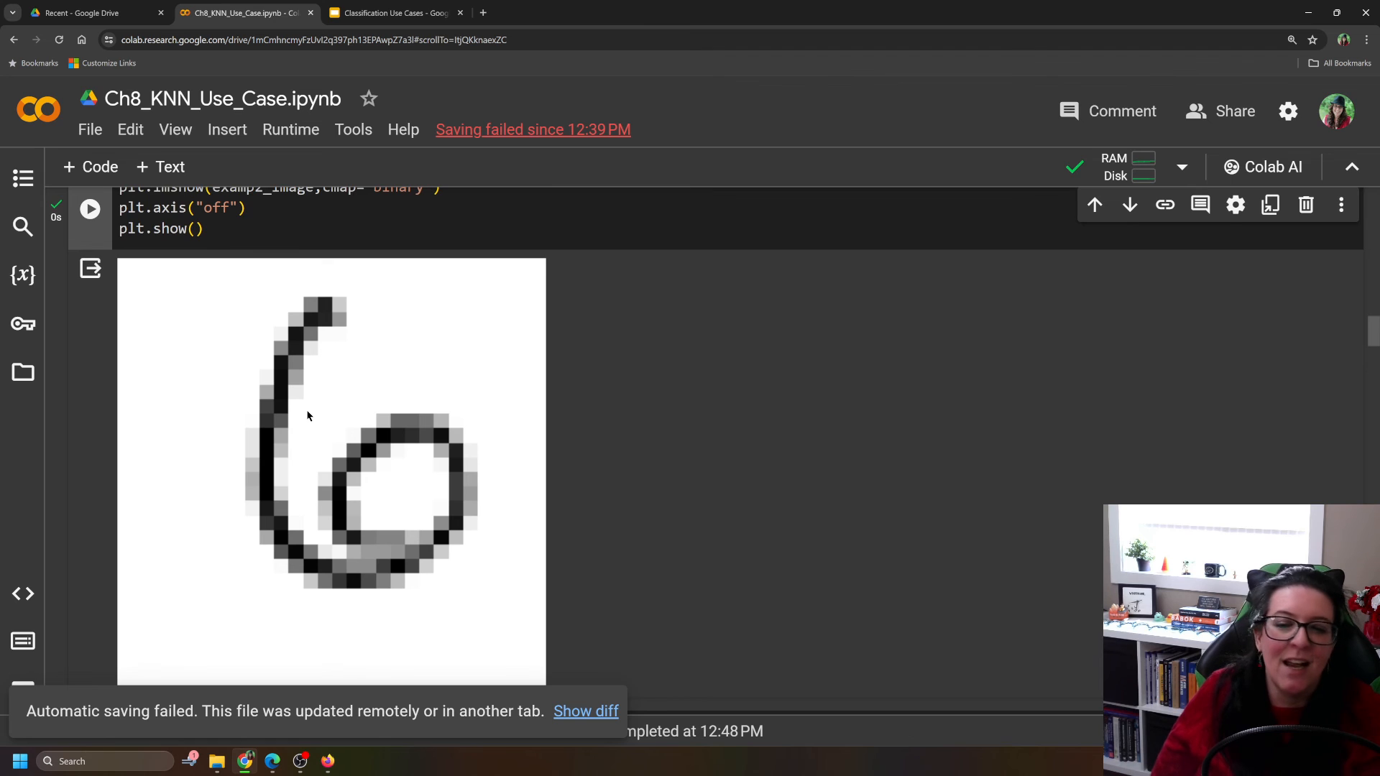
pyautogui.scroll(-3)
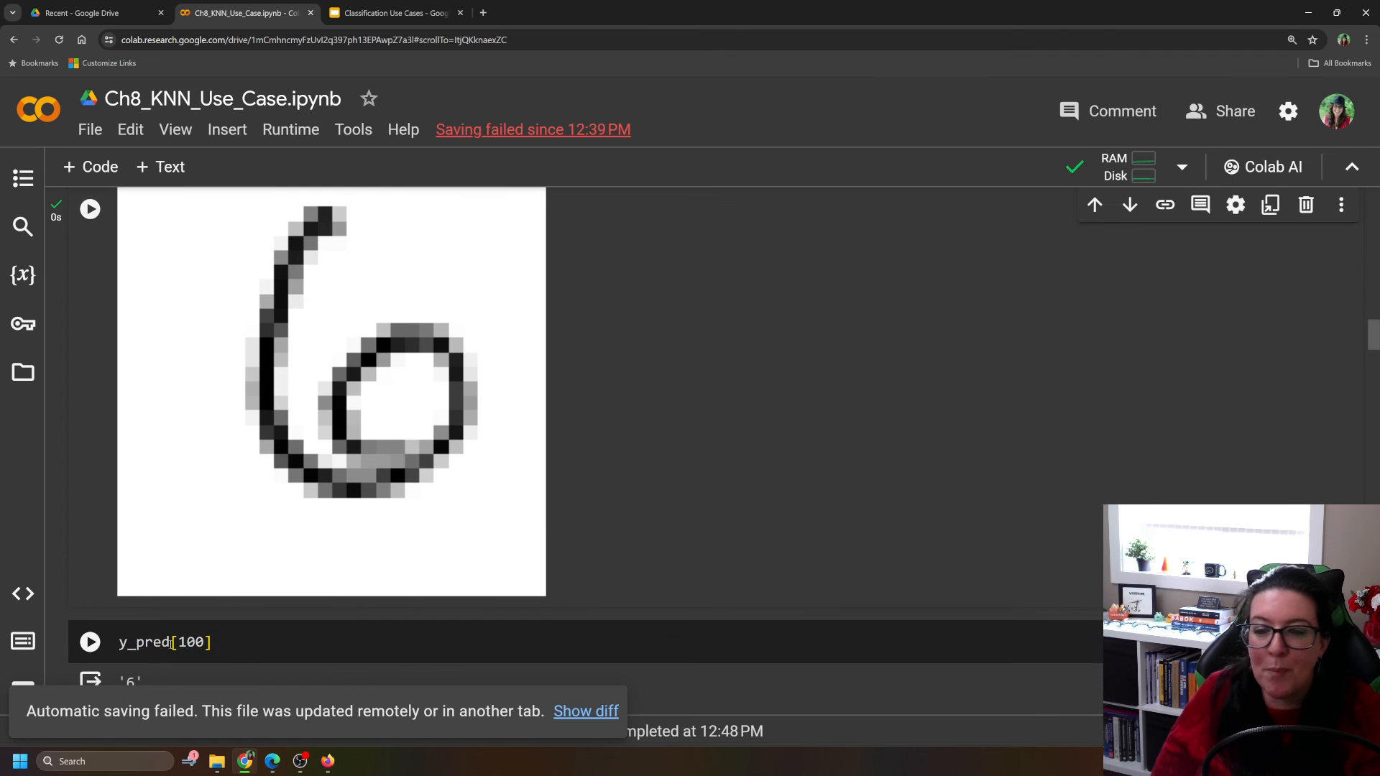
pyautogui.moveTo(144, 642)
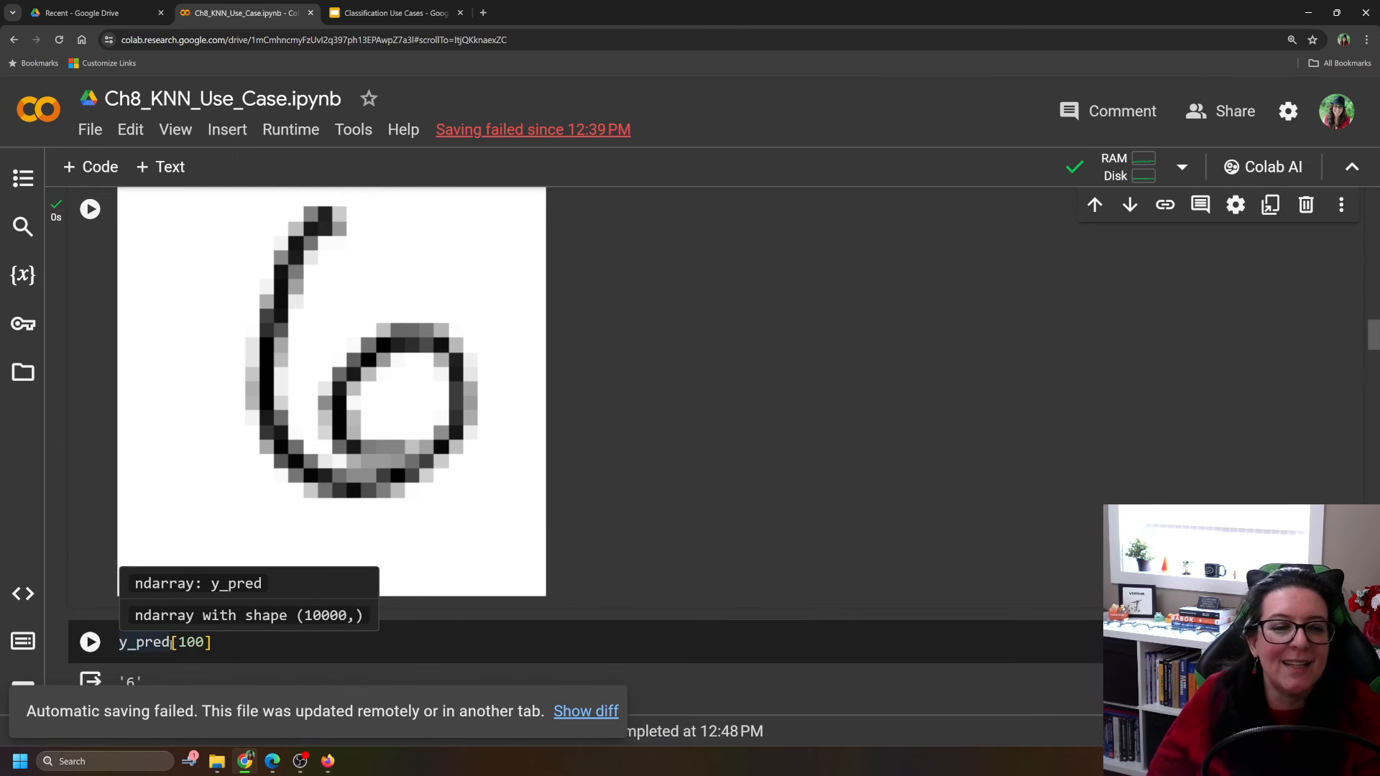
pyautogui.scroll(-3)
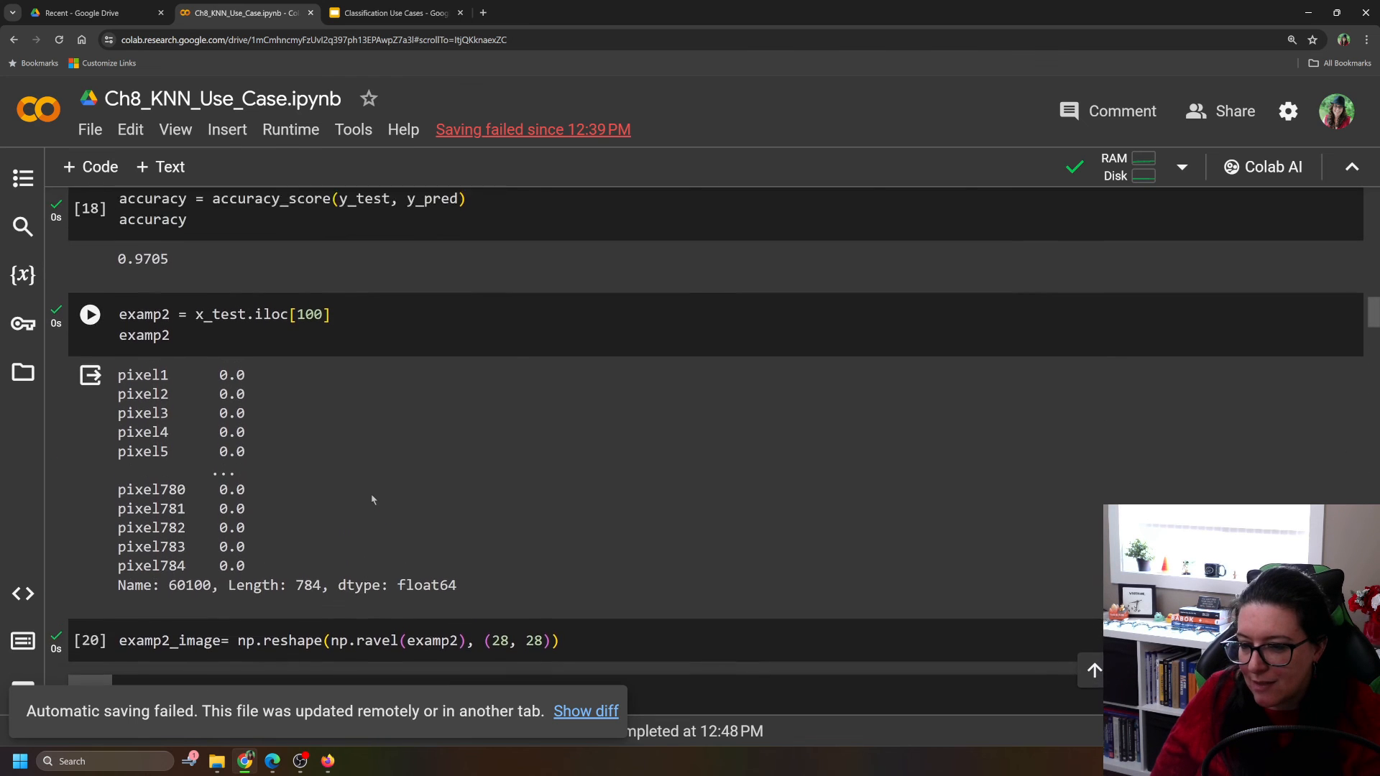
pyautogui.scroll(-3)
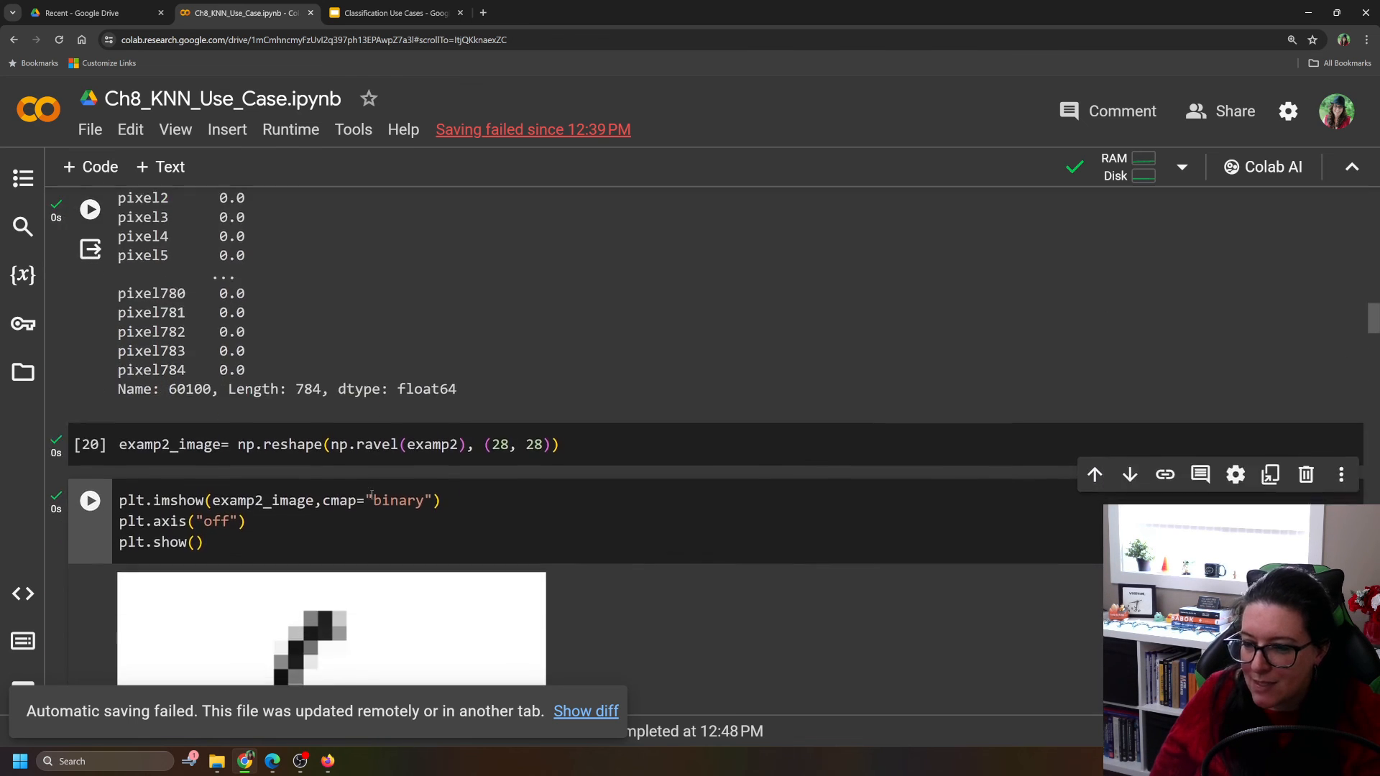
pyautogui.scroll(-3)
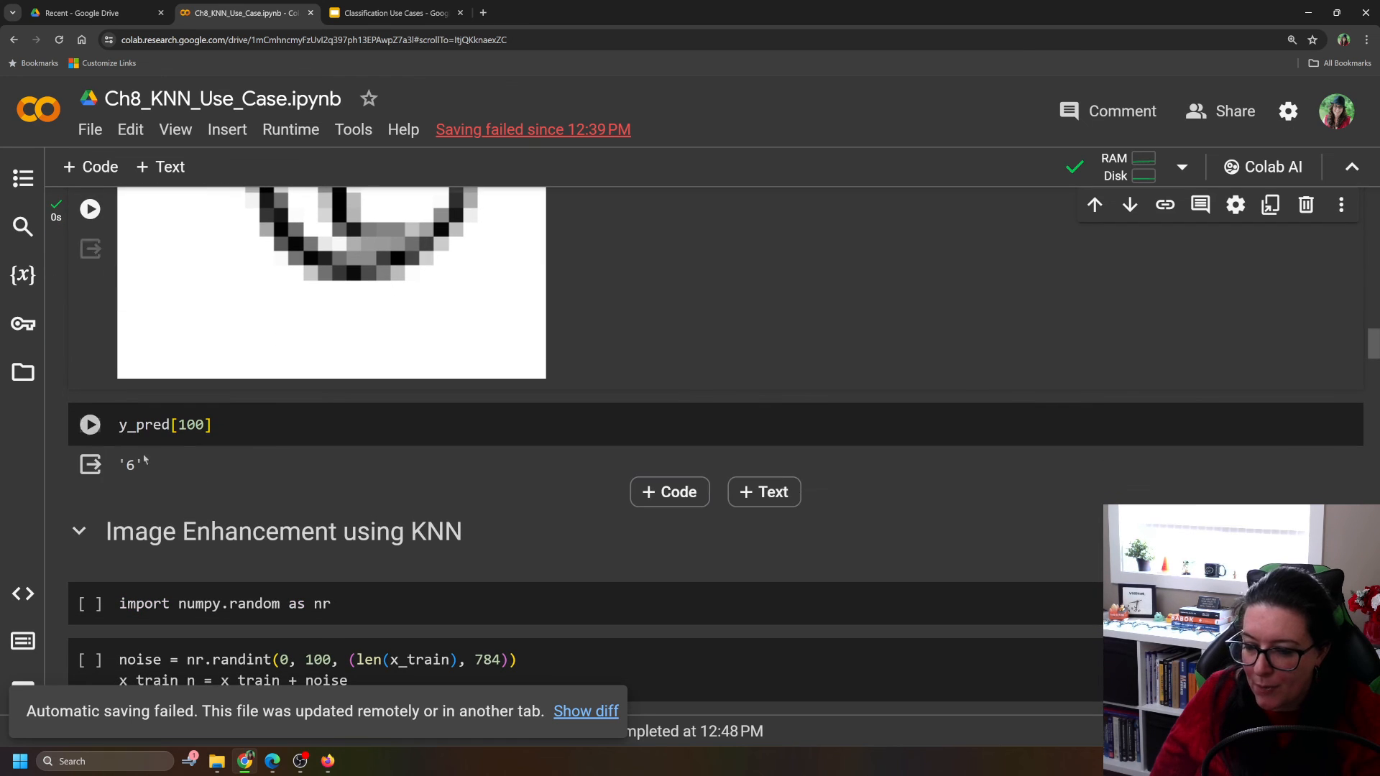
# Evaluate y_pred[100] to confirm the model predicts '6' for that sample
pyautogui.click(89, 426)
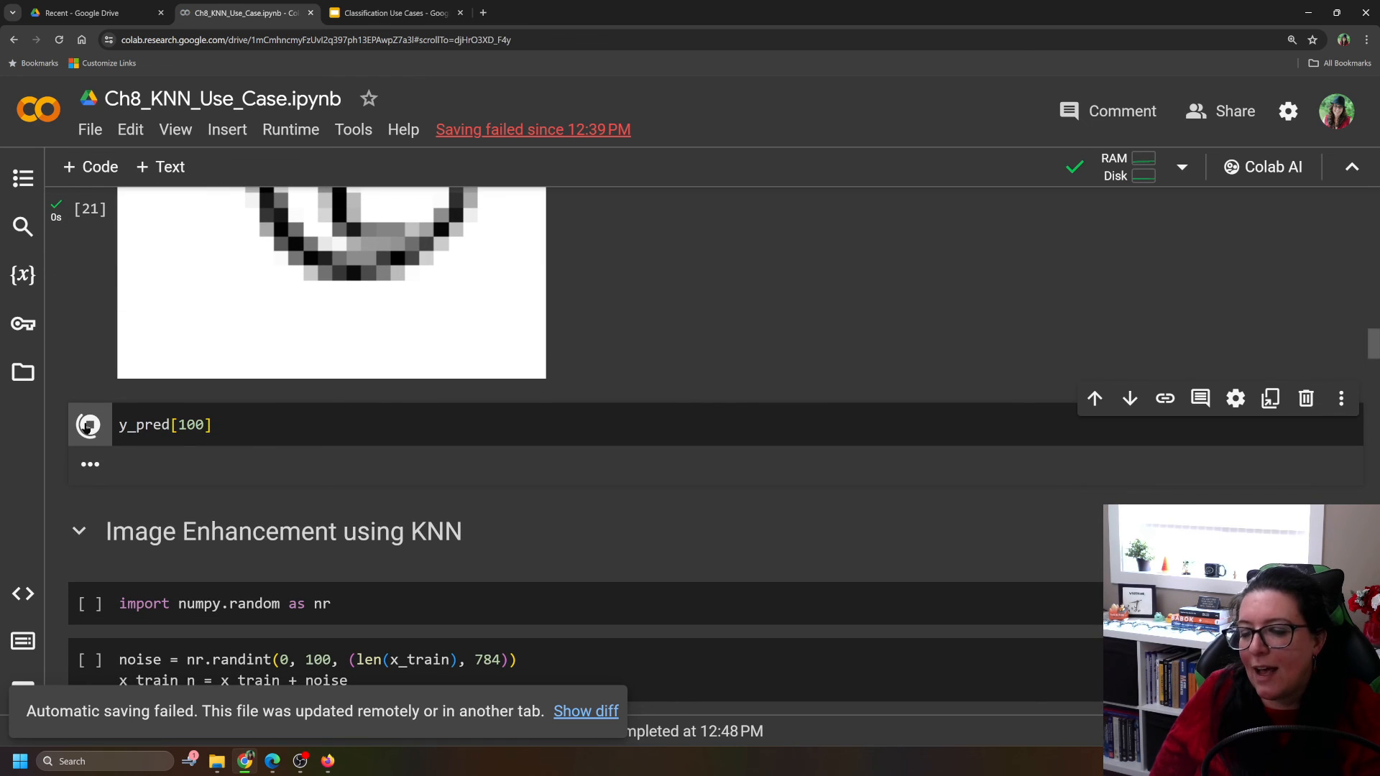
pyautogui.click(89, 424)
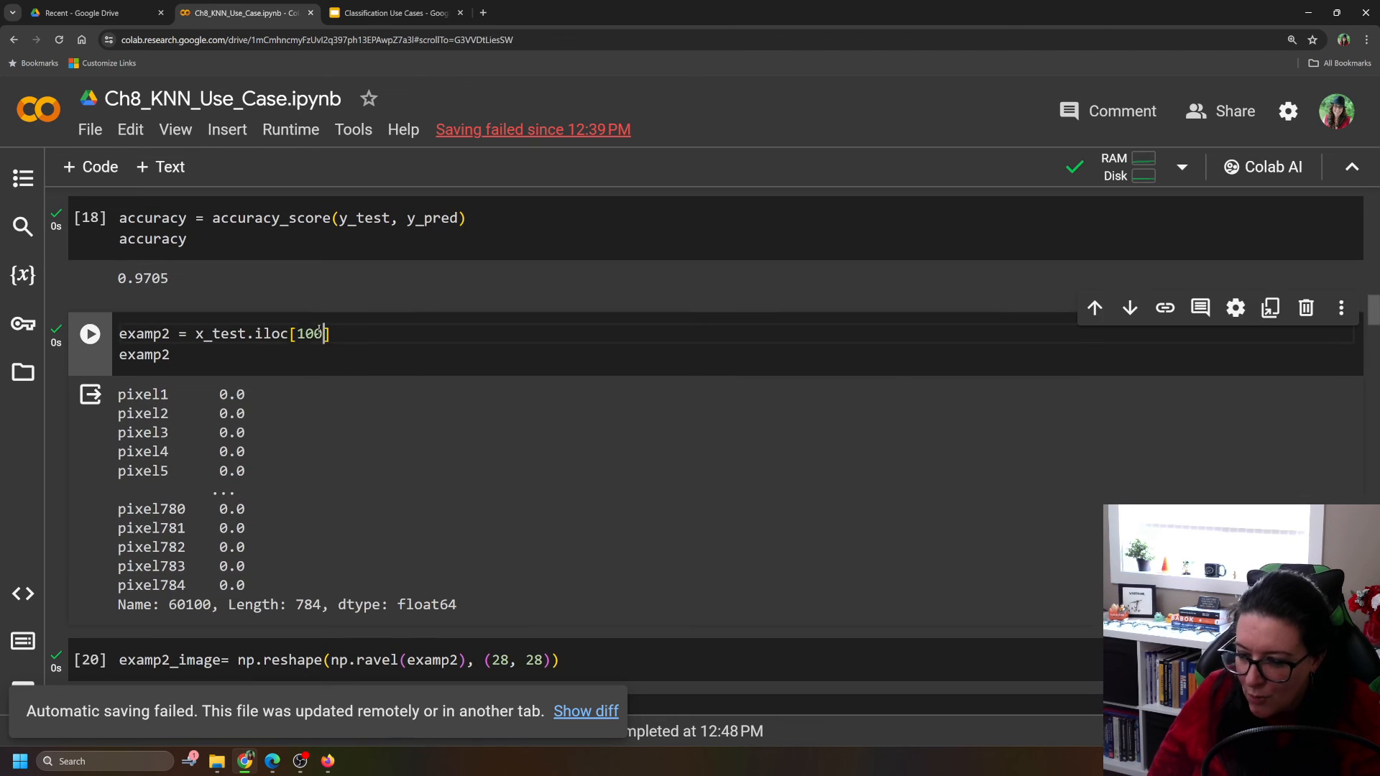
# Change the index in x_test.iloc[100] to 1000 and replot, showing a handwritten 9
pyautogui.doubleClick(309, 334)
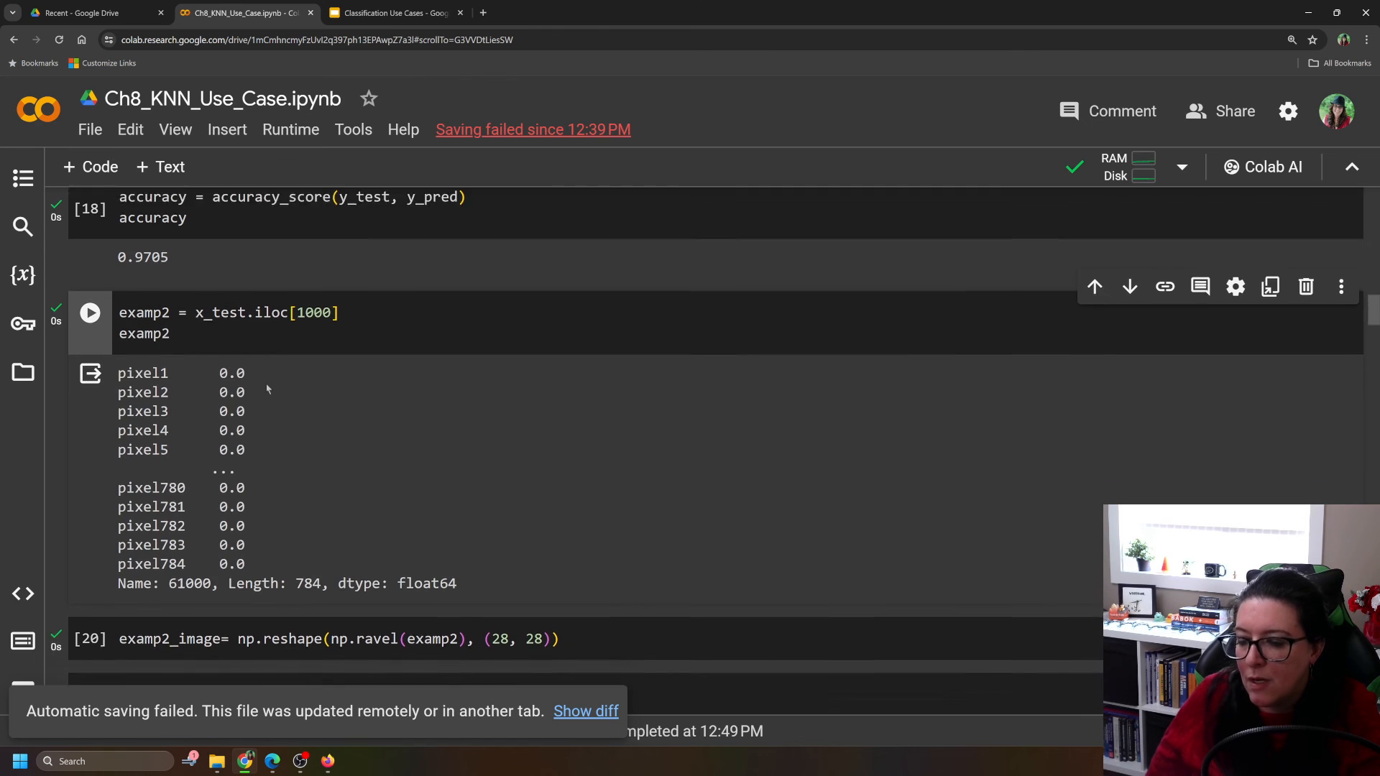
pyautogui.scroll(-3)
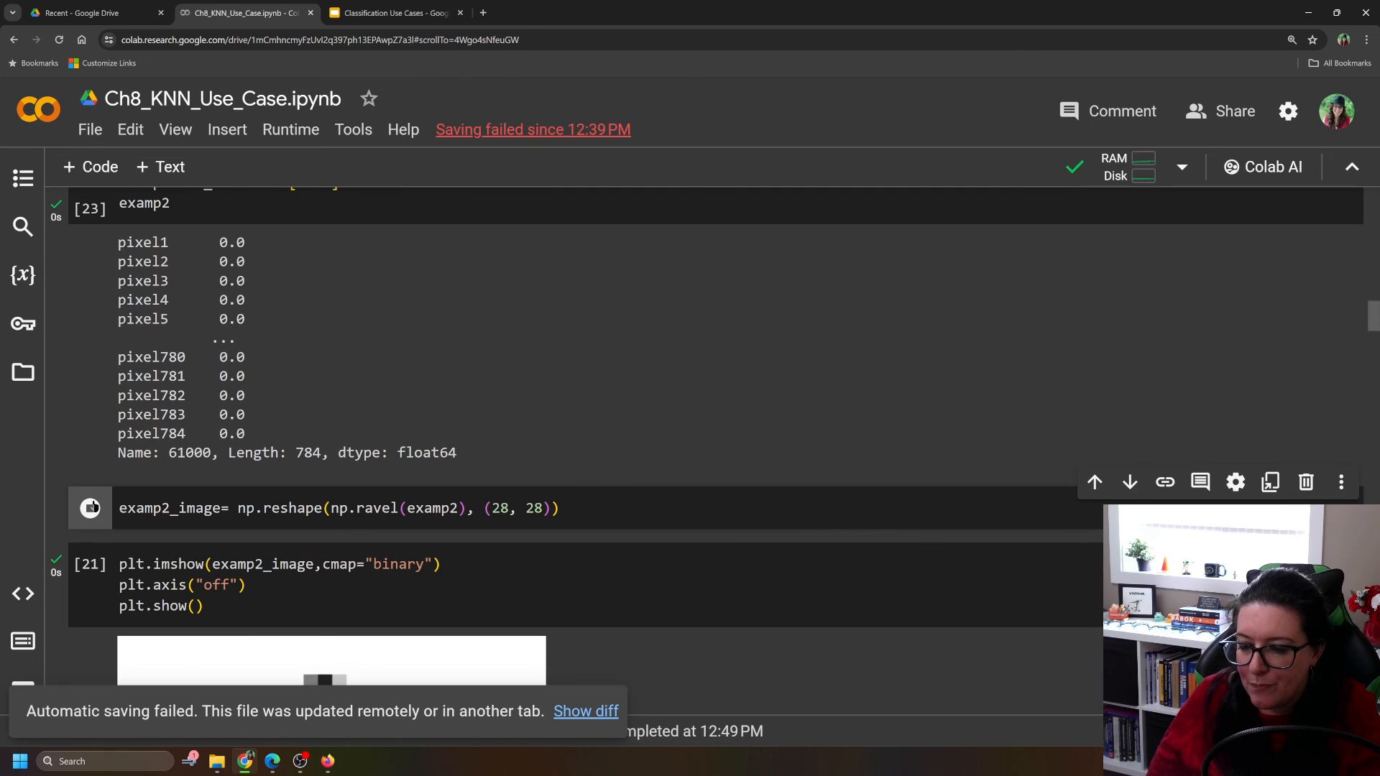
pyautogui.scroll(-3)
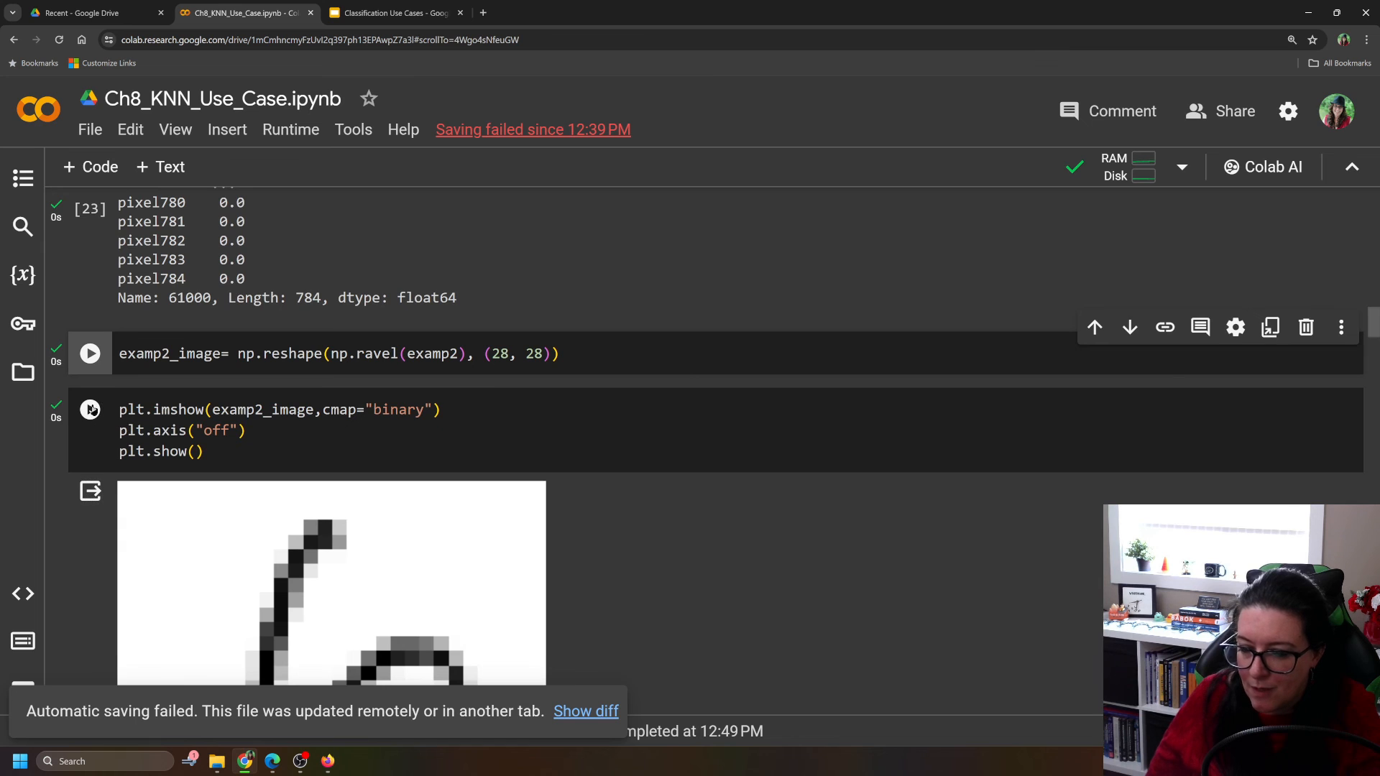
pyautogui.scroll(-3)
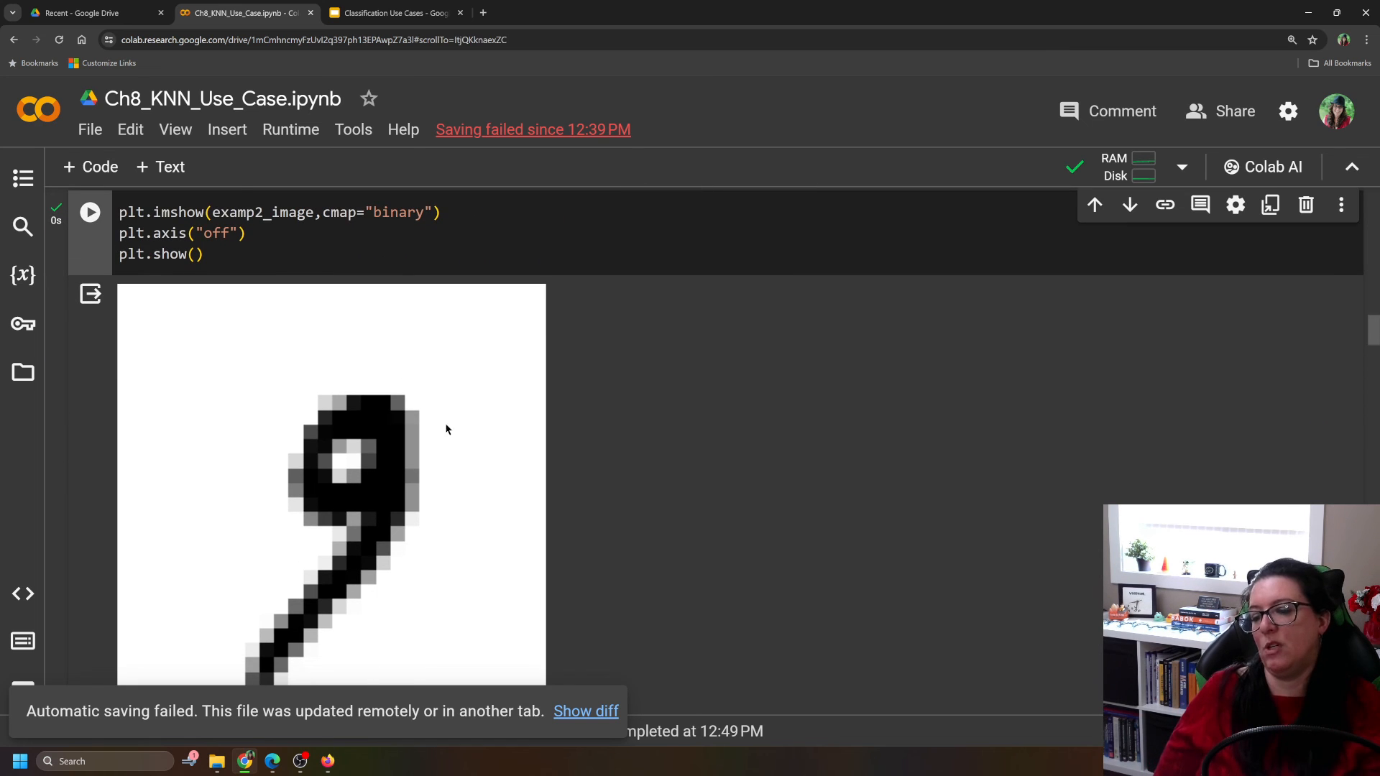
pyautogui.scroll(-3)
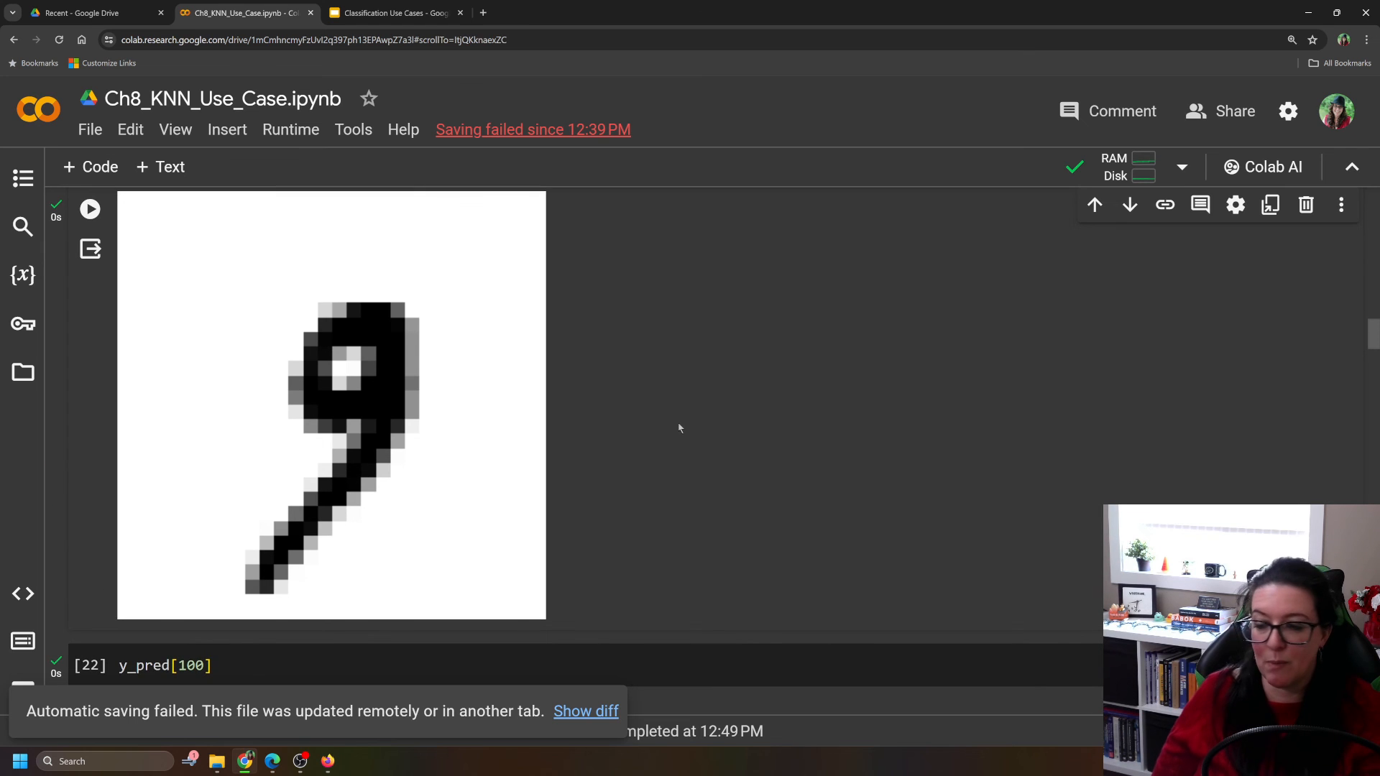